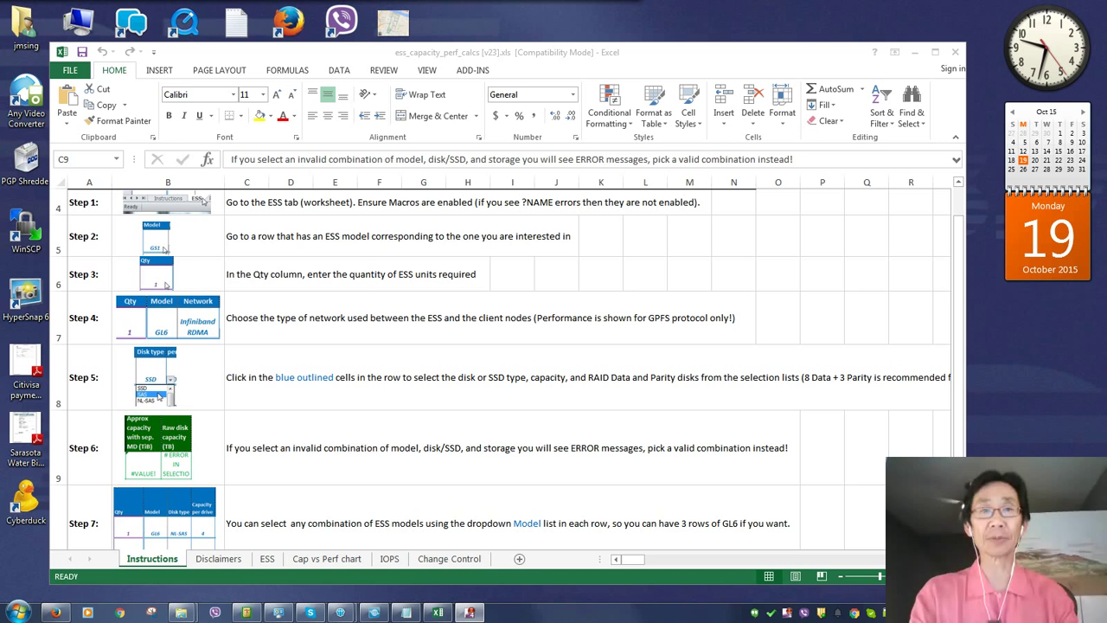
mouse_move(619, 477)
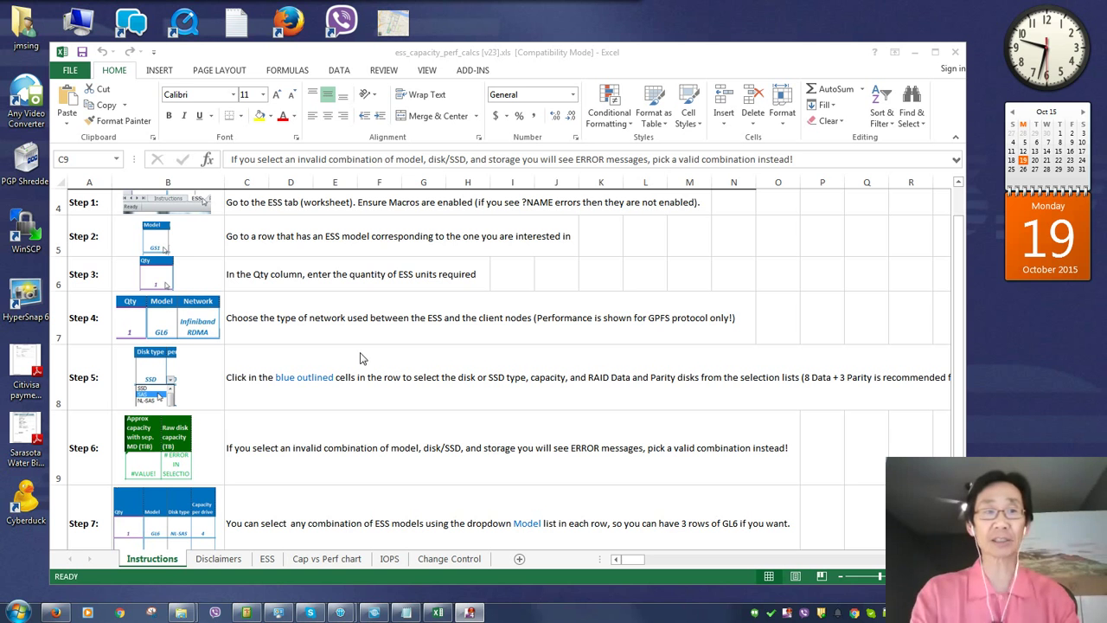
mouse_move(171, 575)
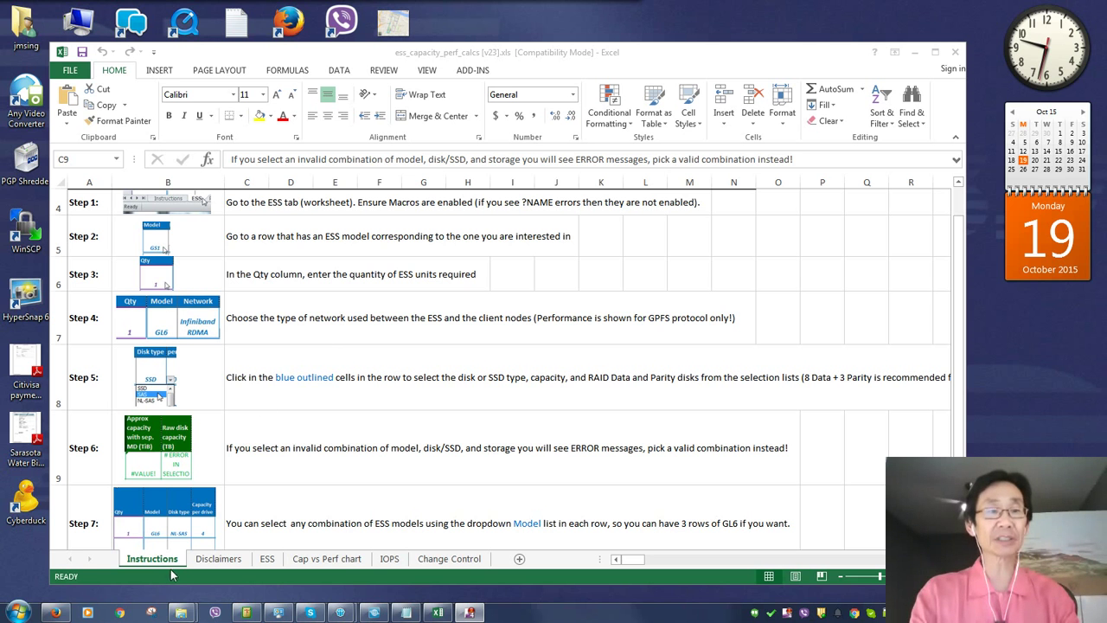
mouse_move(192, 540)
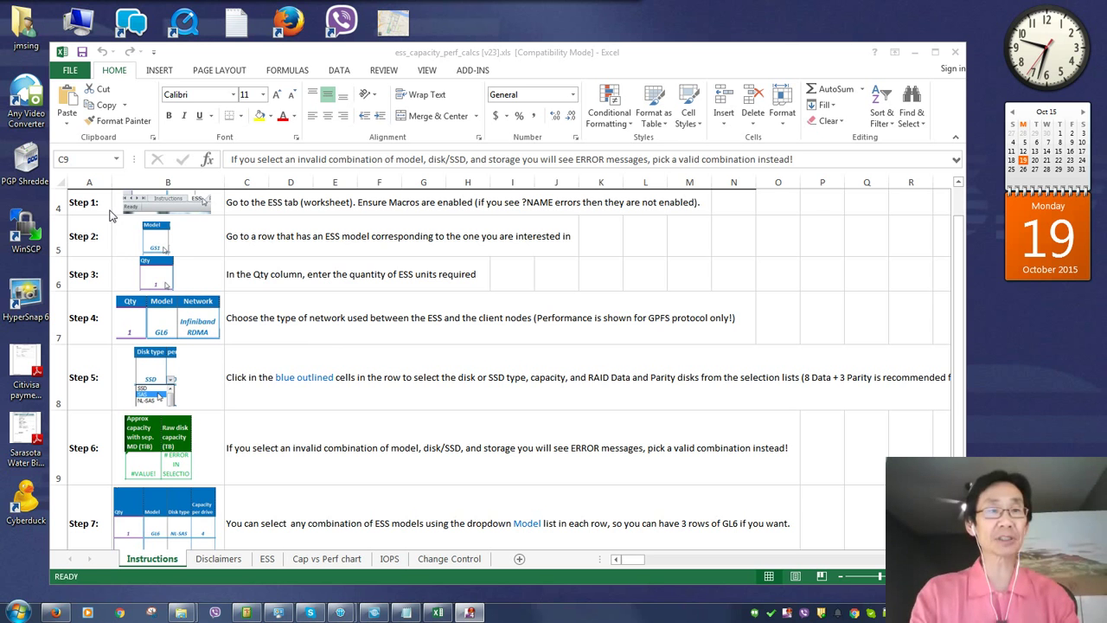
mouse_move(246, 258)
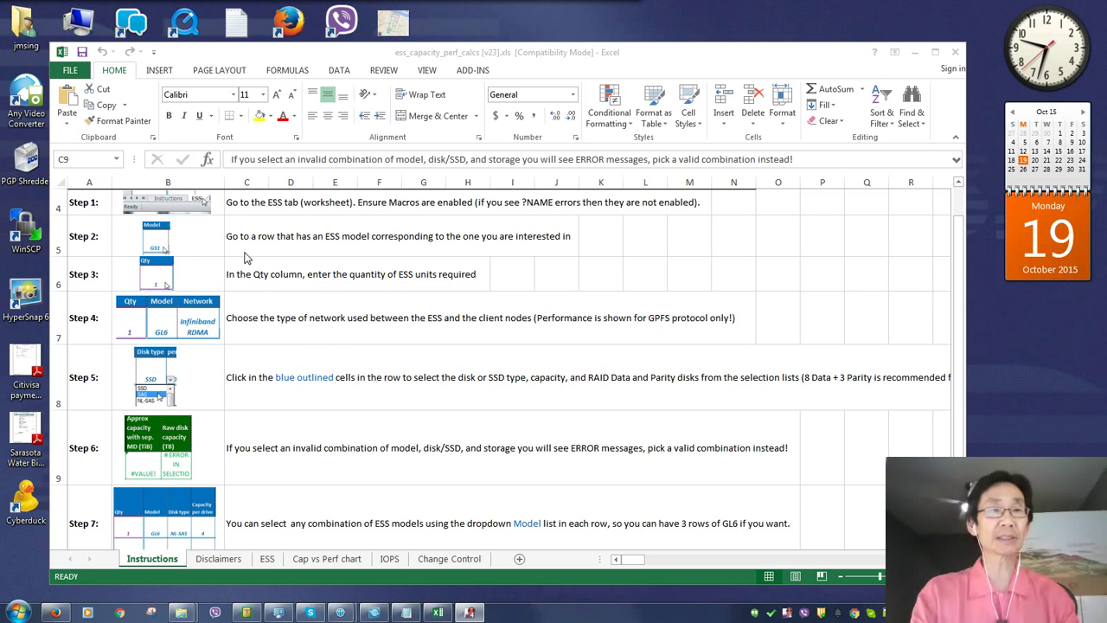
mouse_move(250, 299)
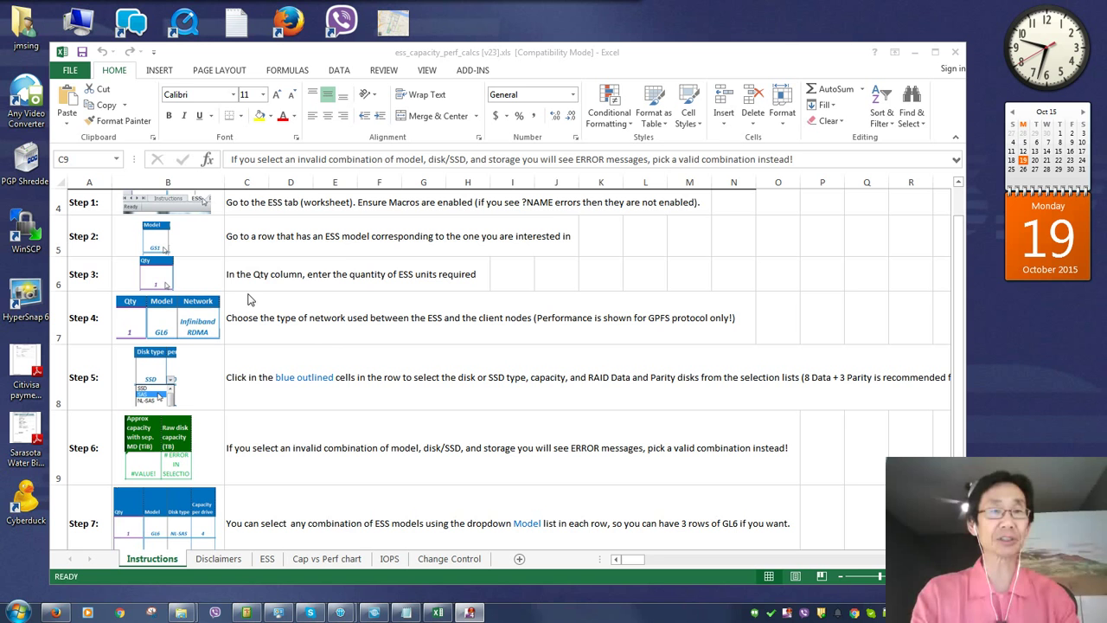
mouse_move(355, 259)
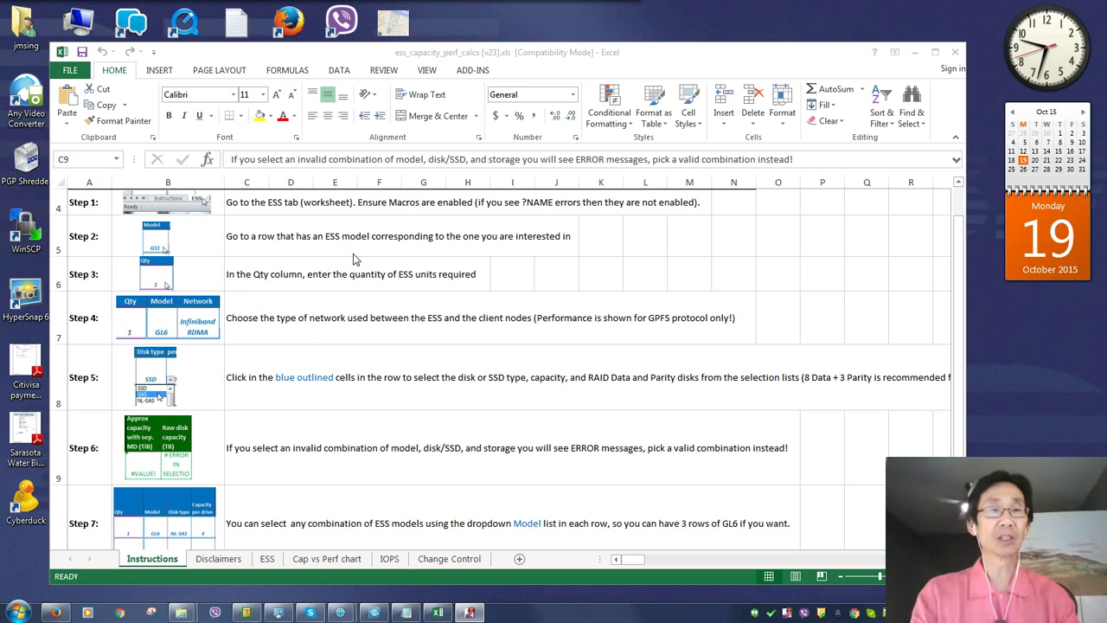
mouse_move(318, 297)
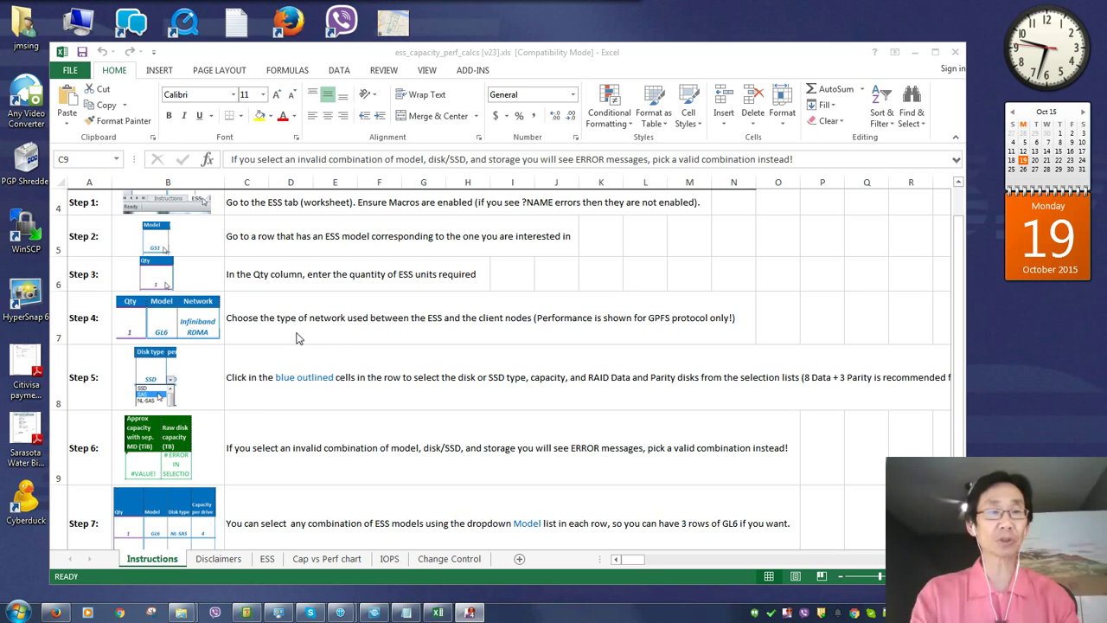
mouse_move(227, 434)
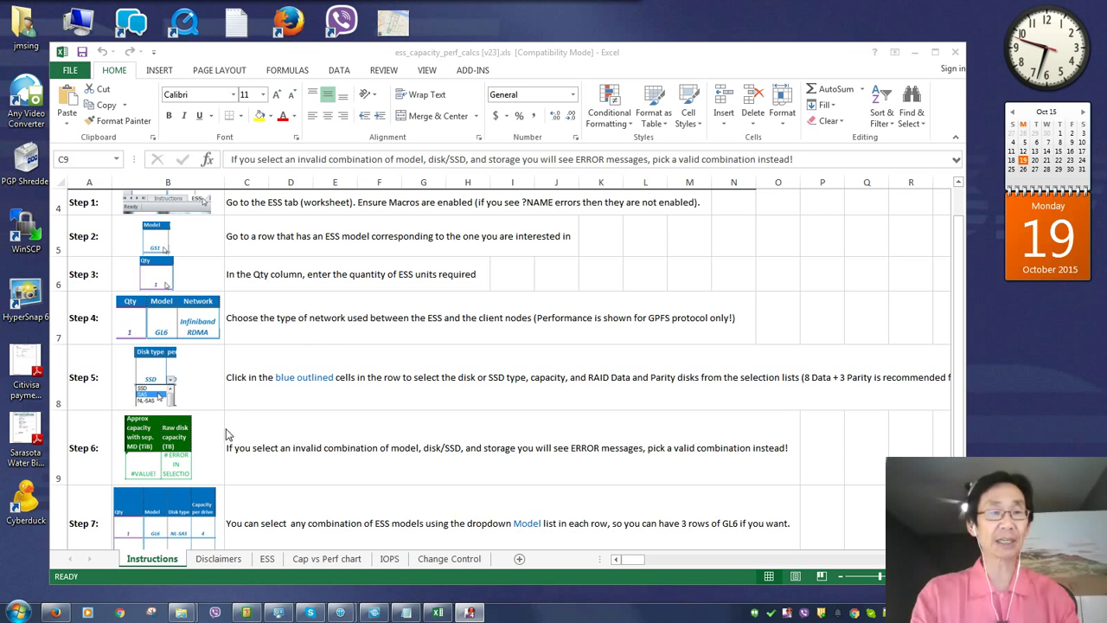
mouse_move(233, 498)
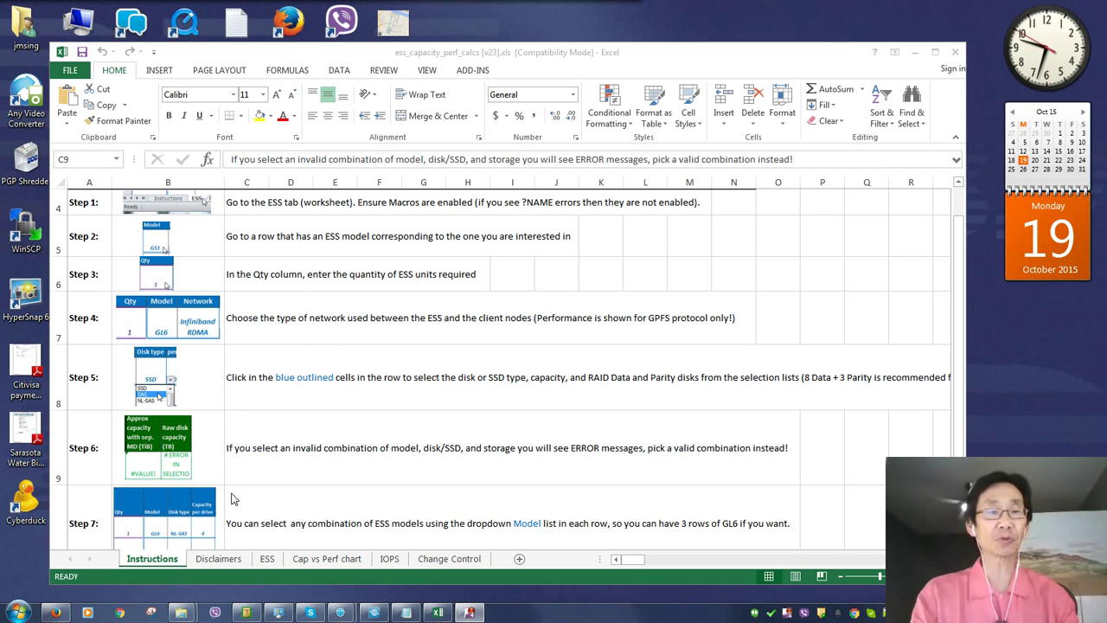
mouse_move(217, 537)
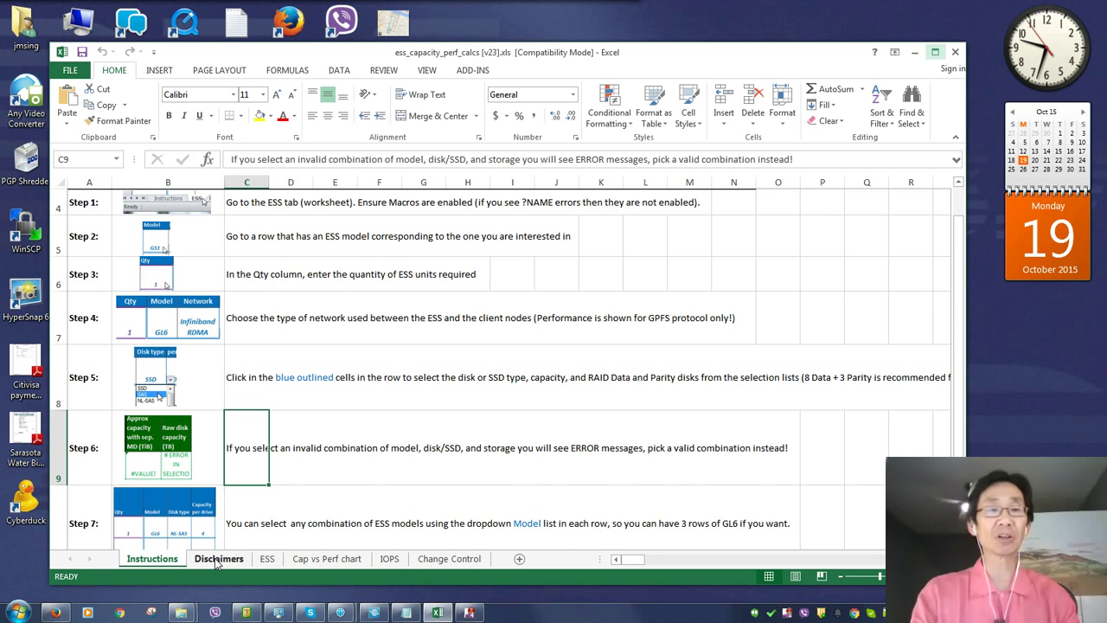
Switch to the Disclaimers sheet showing the usage note and IBM liability statement.
click(218, 556)
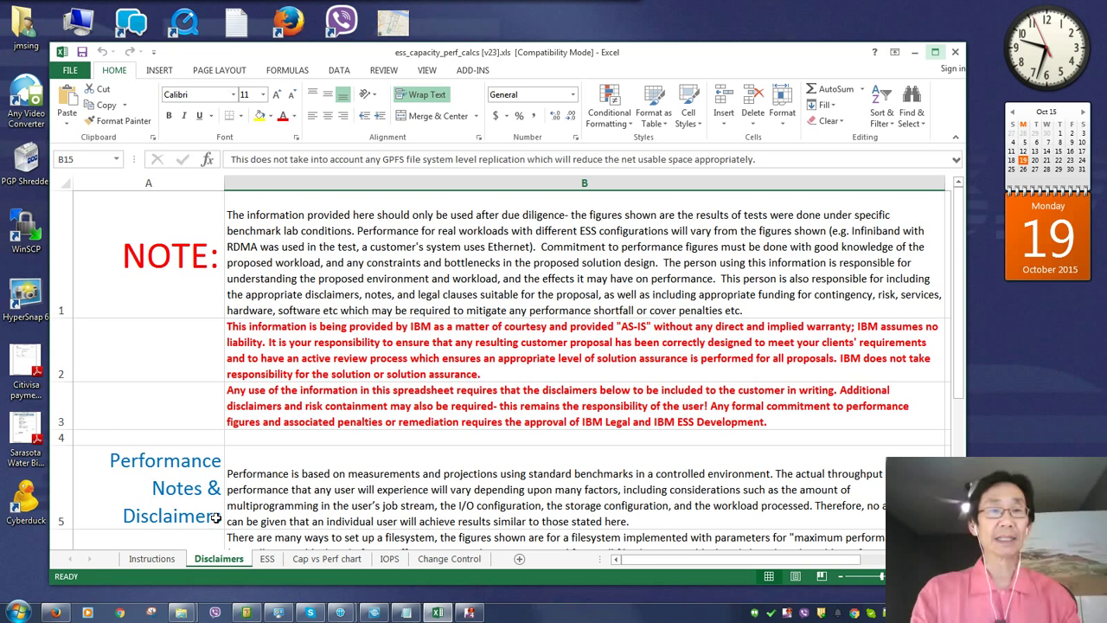
mouse_move(422, 260)
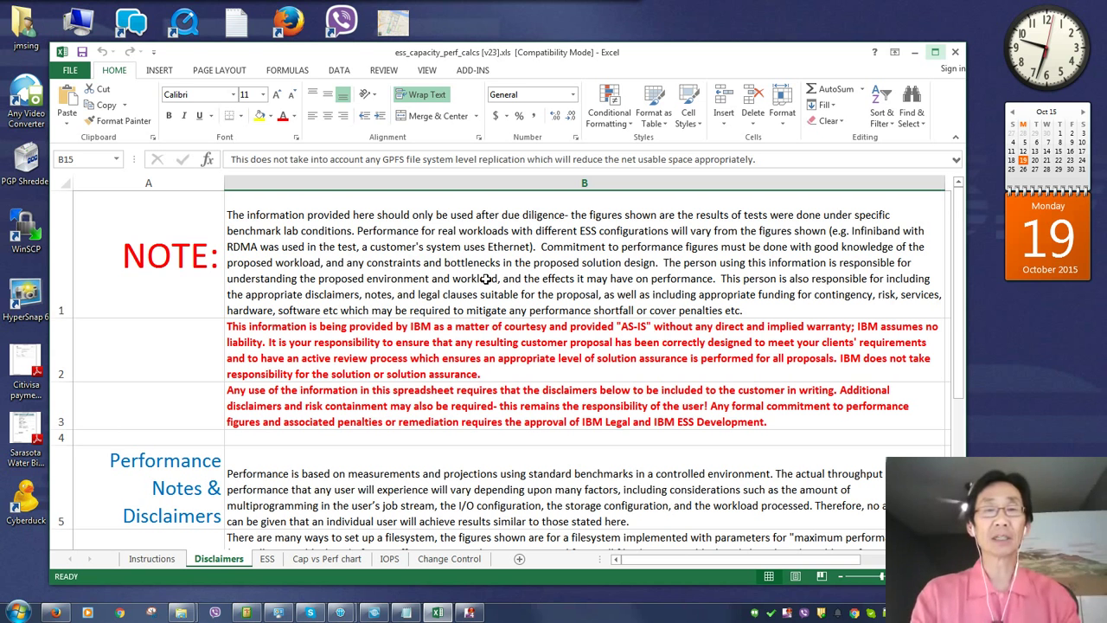
mouse_move(528, 278)
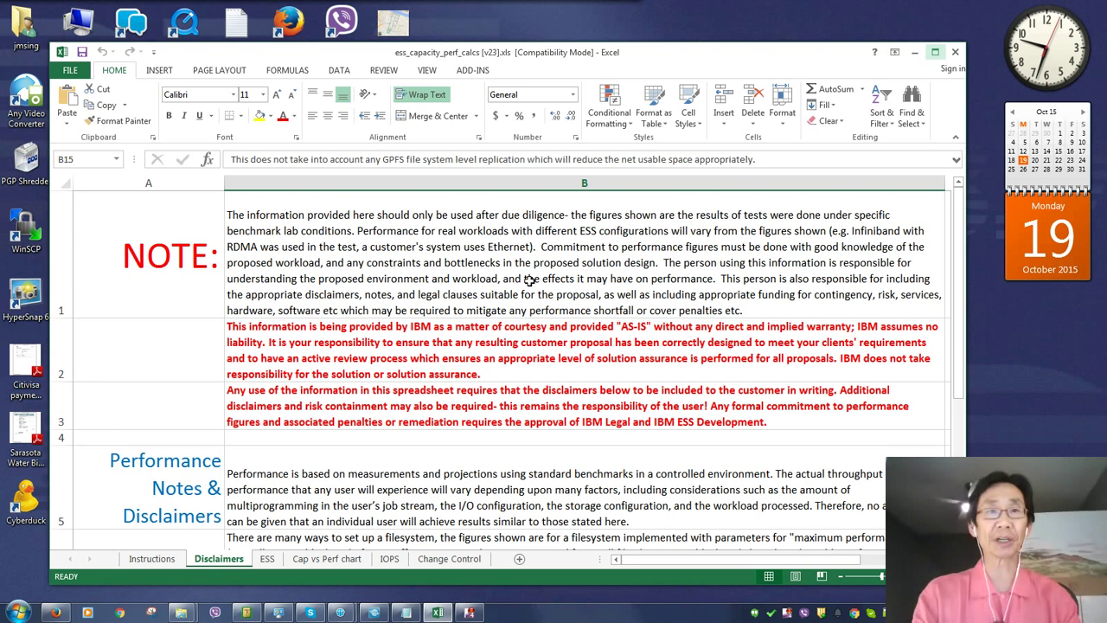
mouse_move(546, 289)
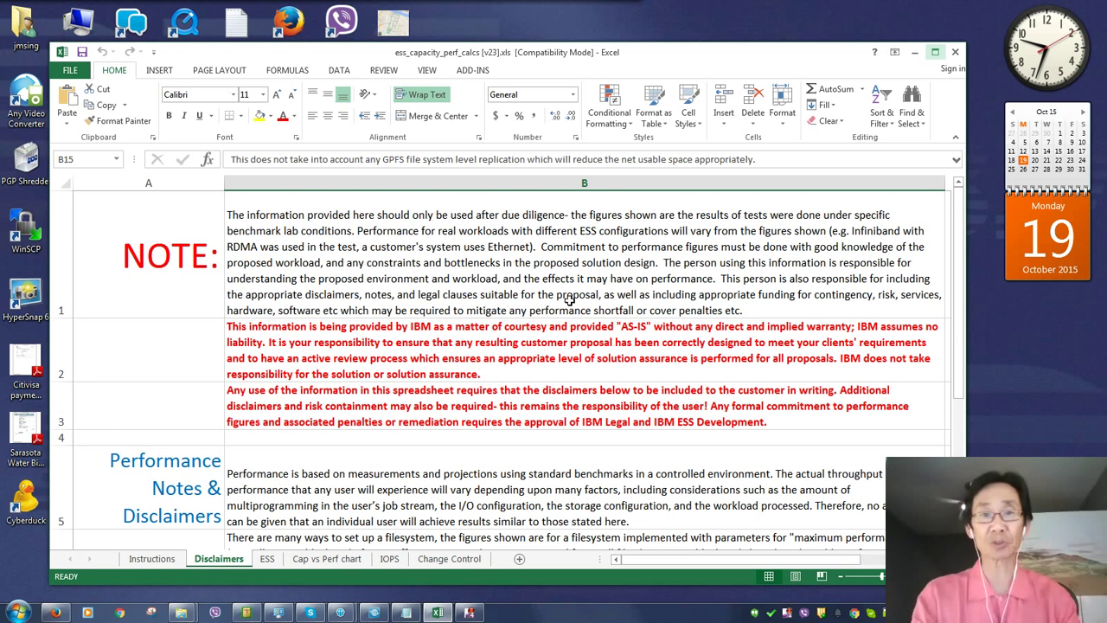
mouse_move(515, 346)
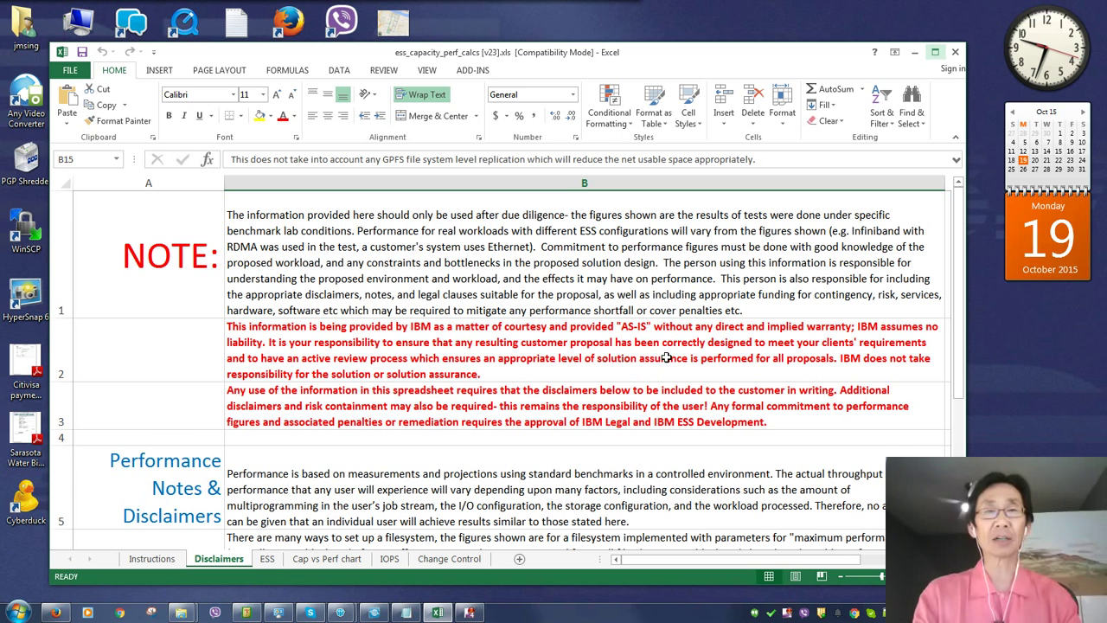
mouse_move(699, 346)
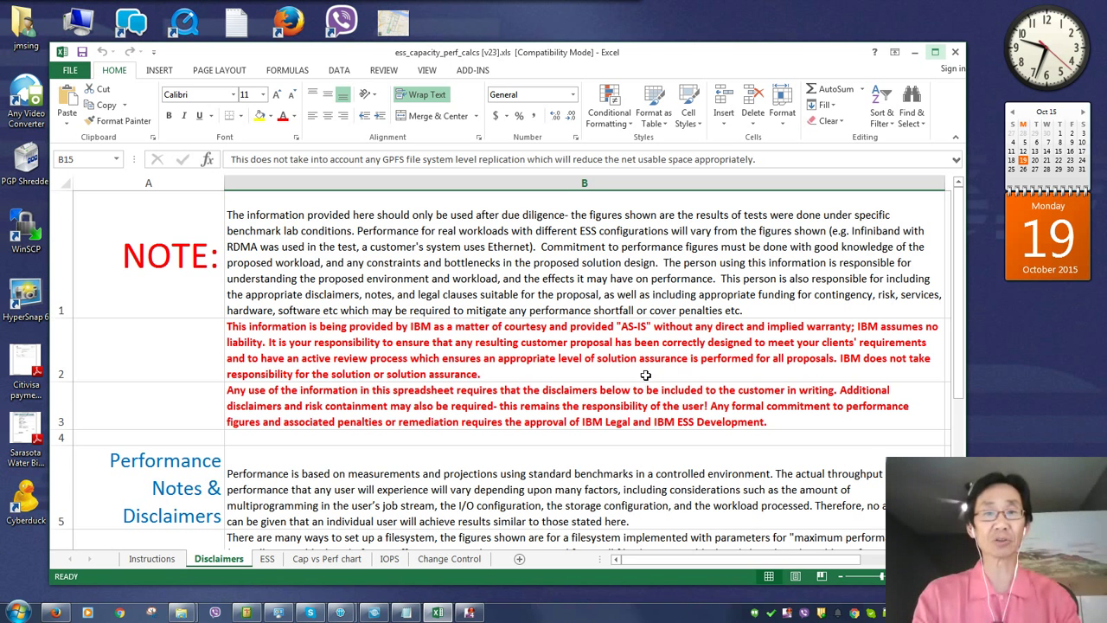
mouse_move(601, 382)
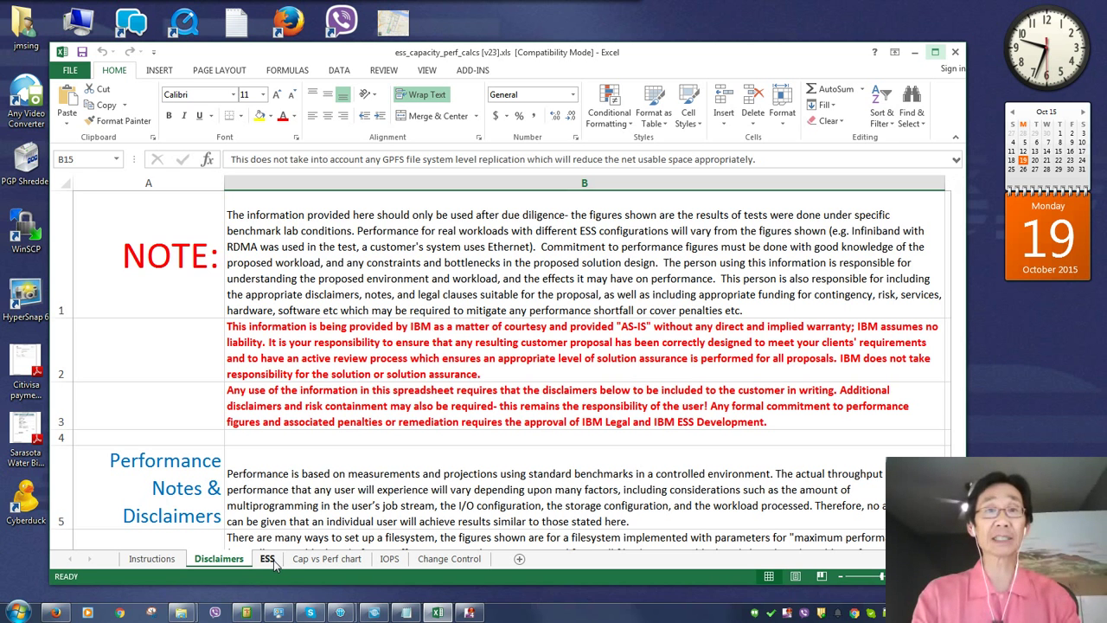
Switch to the ESS calculator sheet and review row 7's quantity, model and performance type.
click(266, 557)
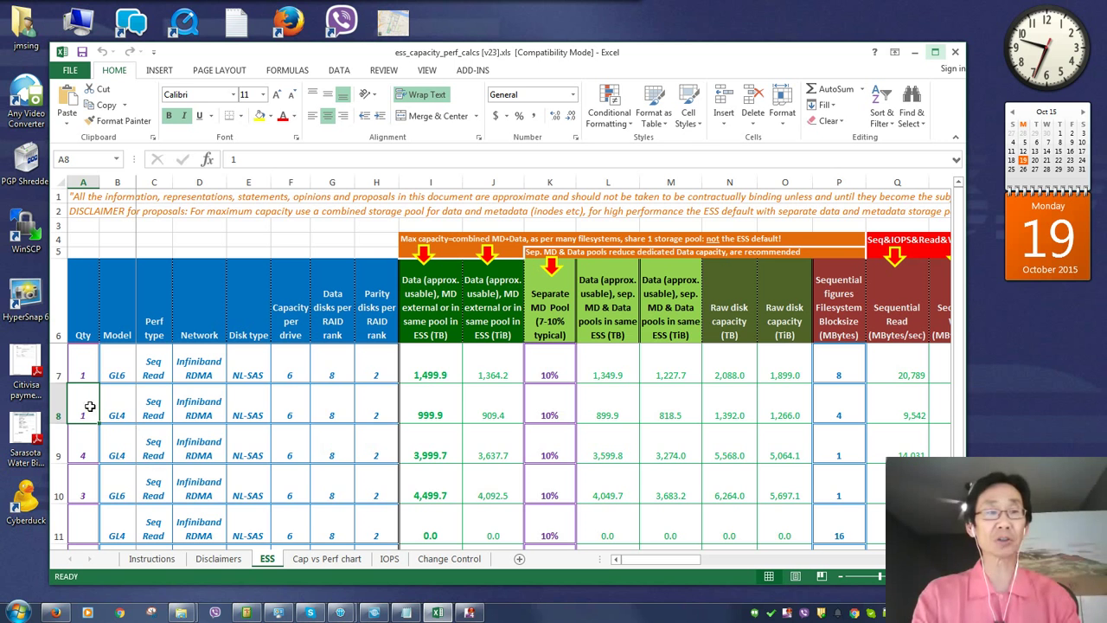
click(83, 373)
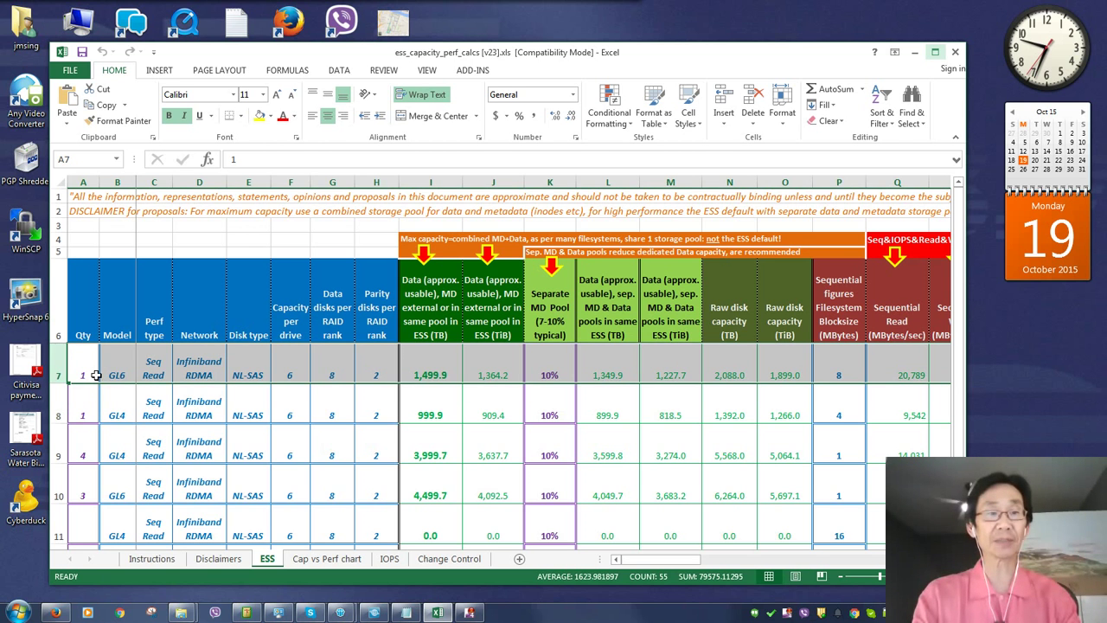
click(117, 374)
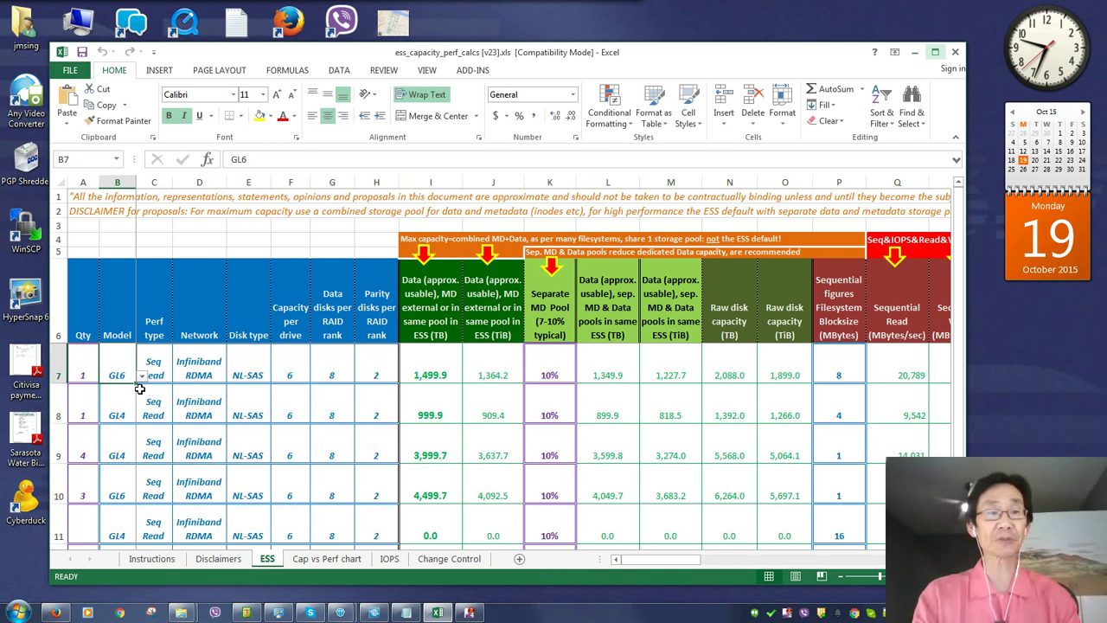
click(154, 374)
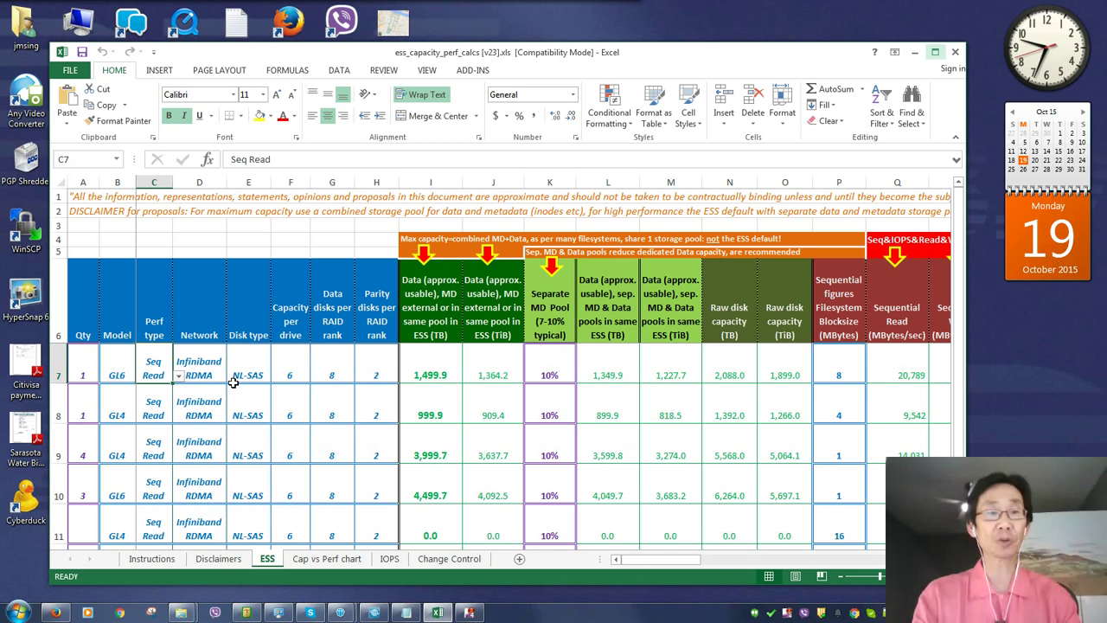
mouse_move(286, 384)
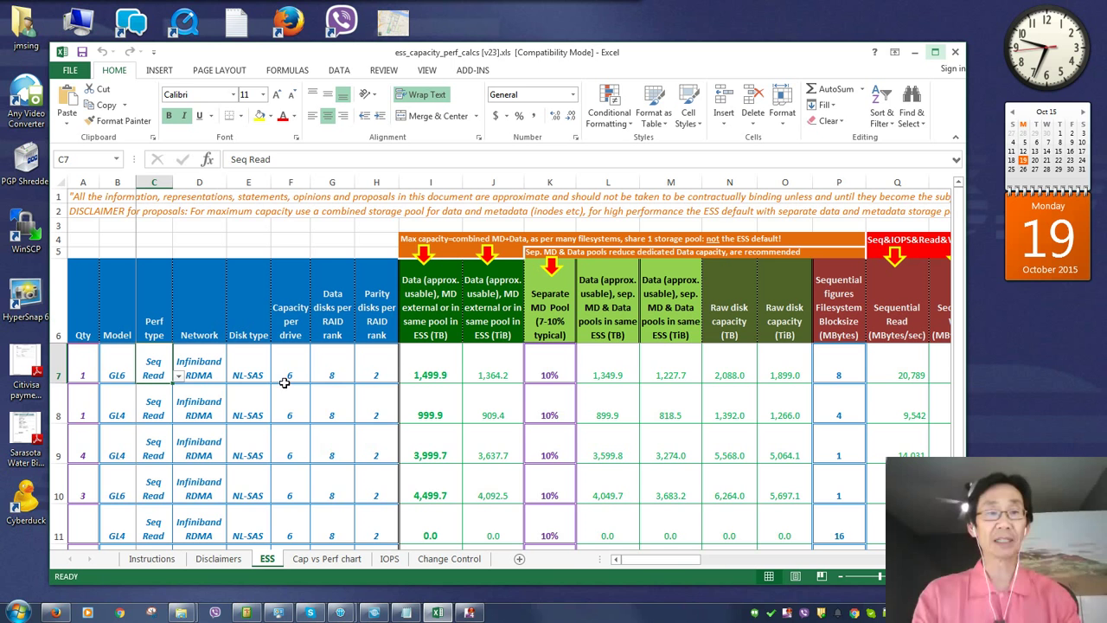
mouse_move(312, 384)
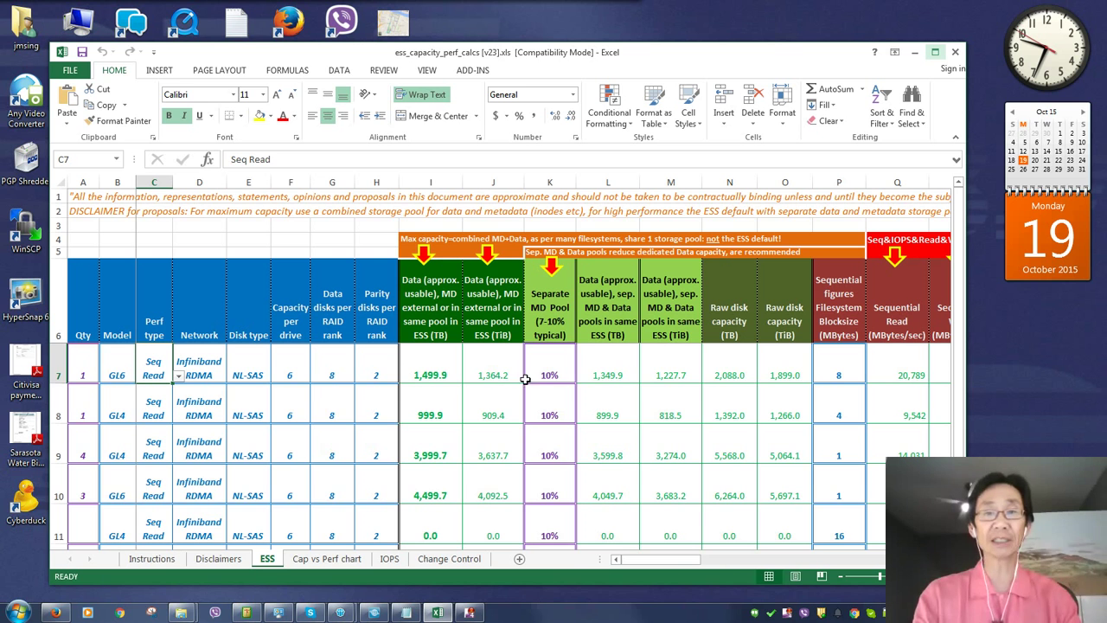
mouse_move(842, 377)
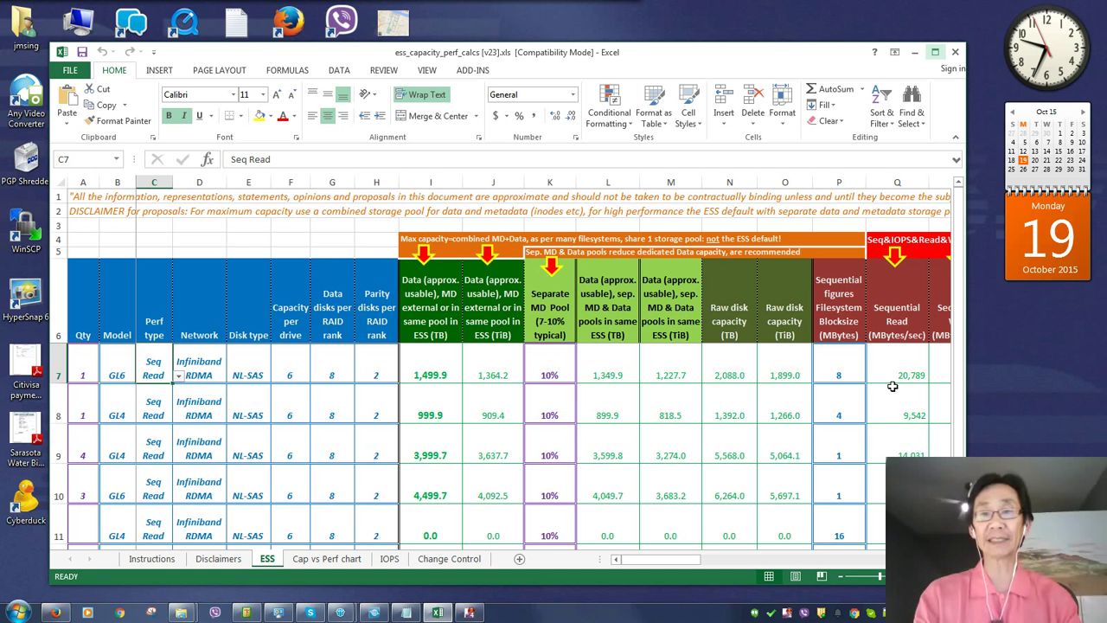
mouse_move(857, 384)
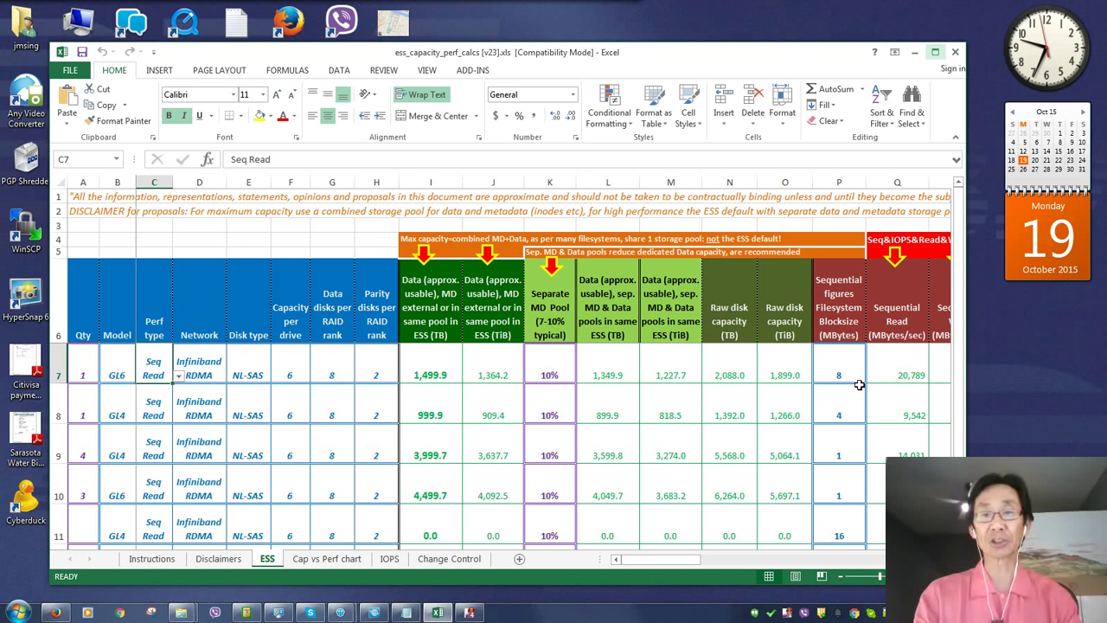
mouse_move(855, 380)
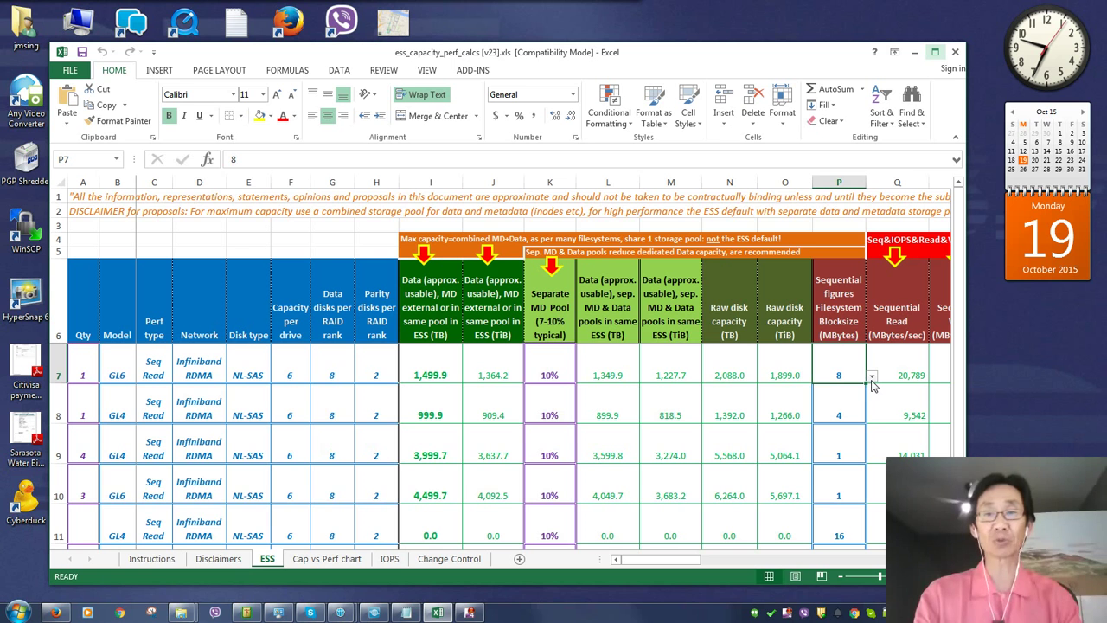
Try a 1 MB filesystem blocksize for row 7, then restore it to 8 MB.
click(872, 373)
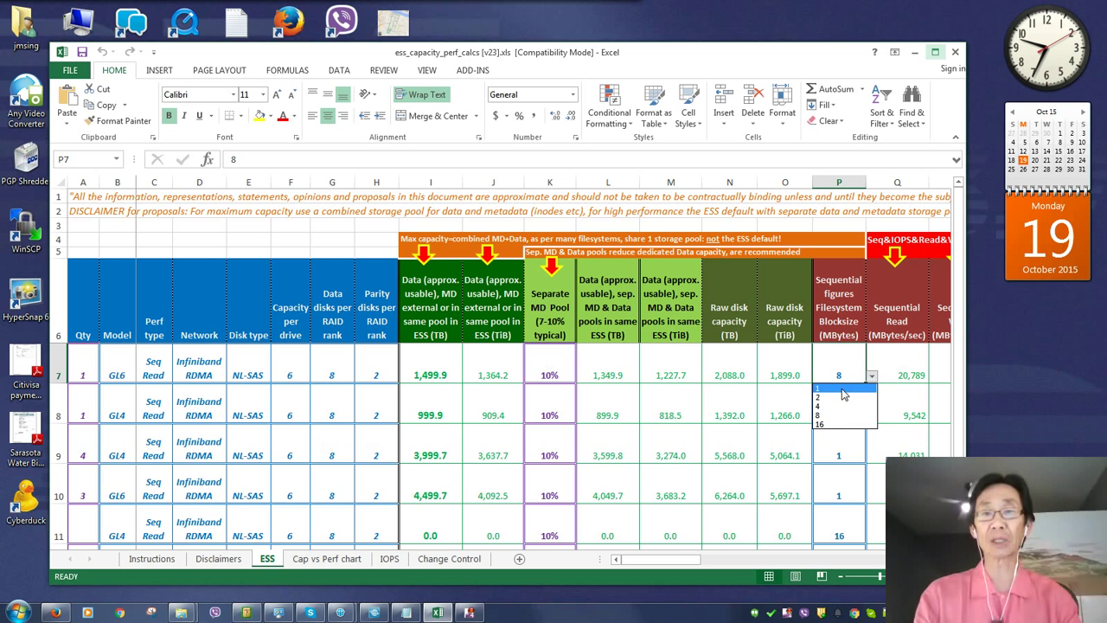
click(837, 388)
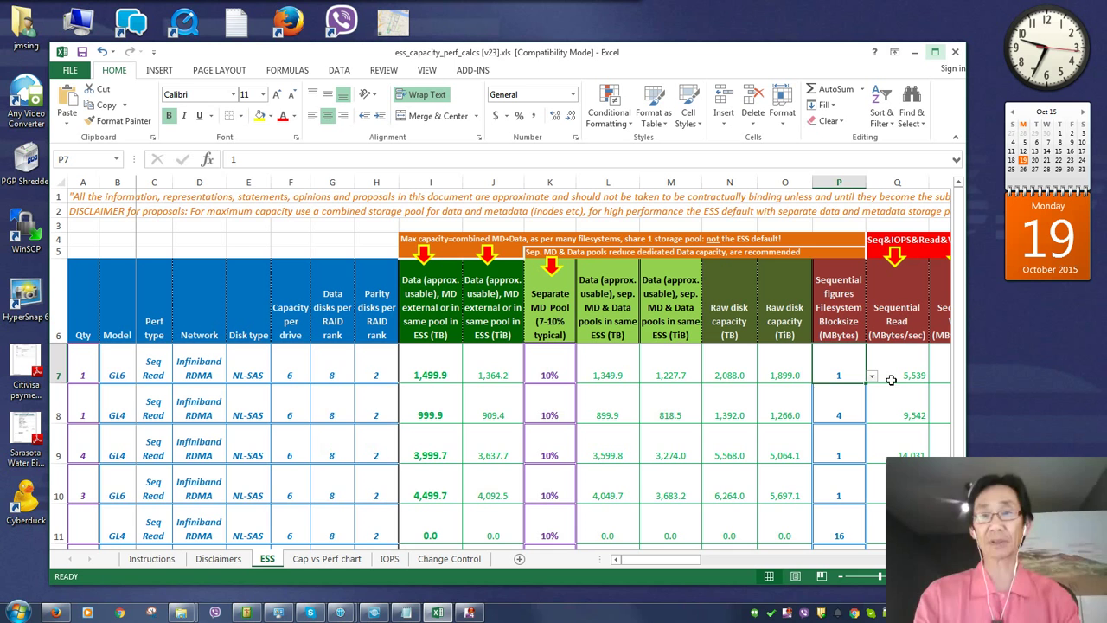
click(872, 375)
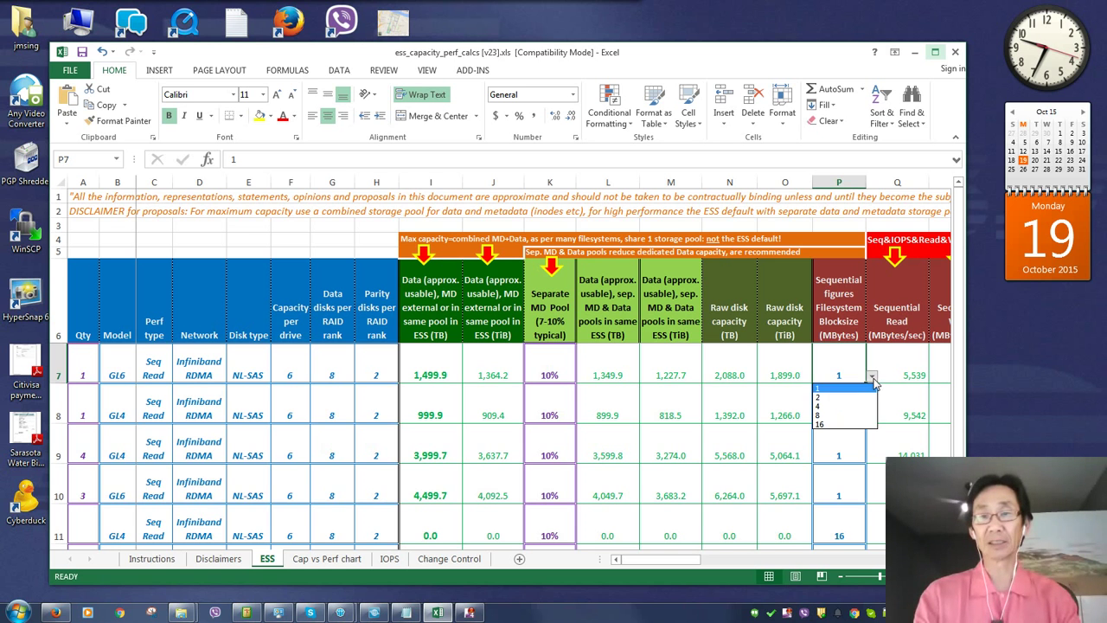
click(816, 391)
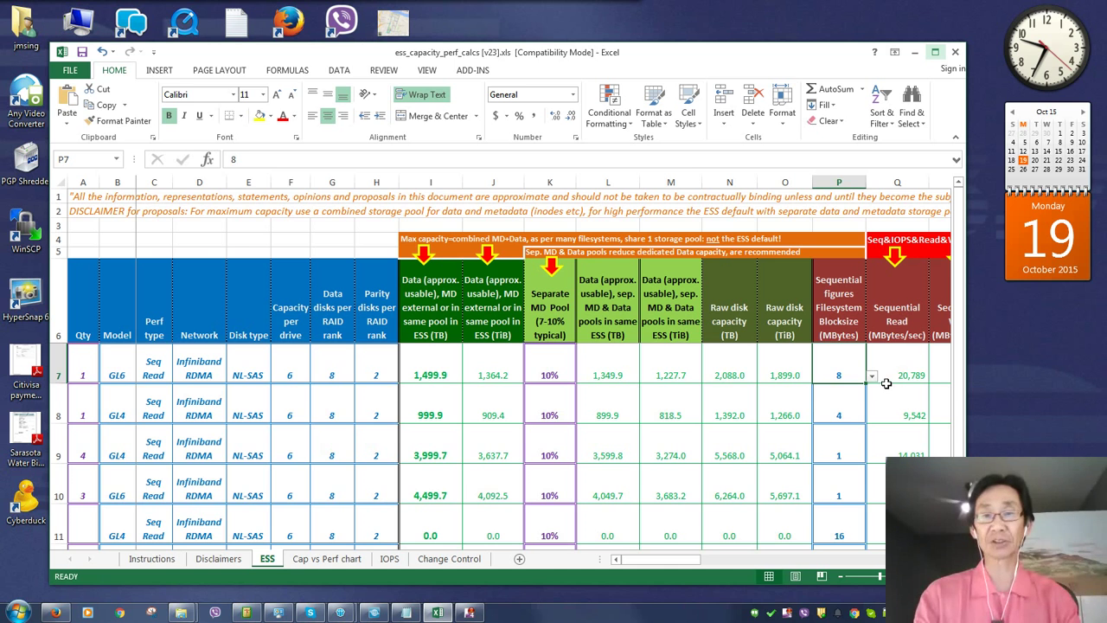
mouse_move(135, 420)
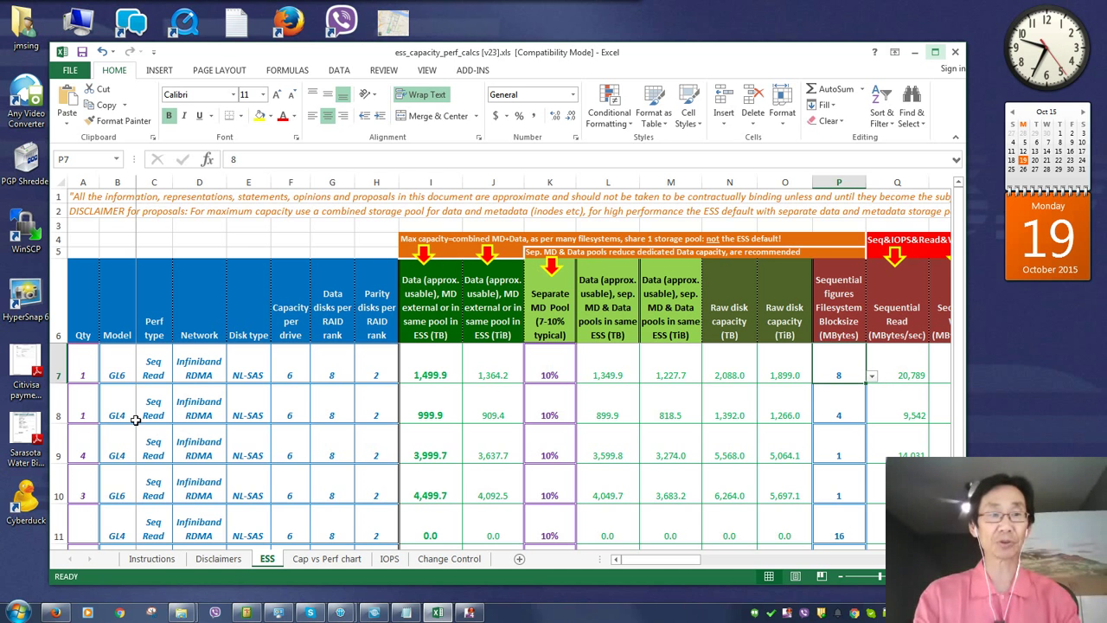
mouse_move(166, 377)
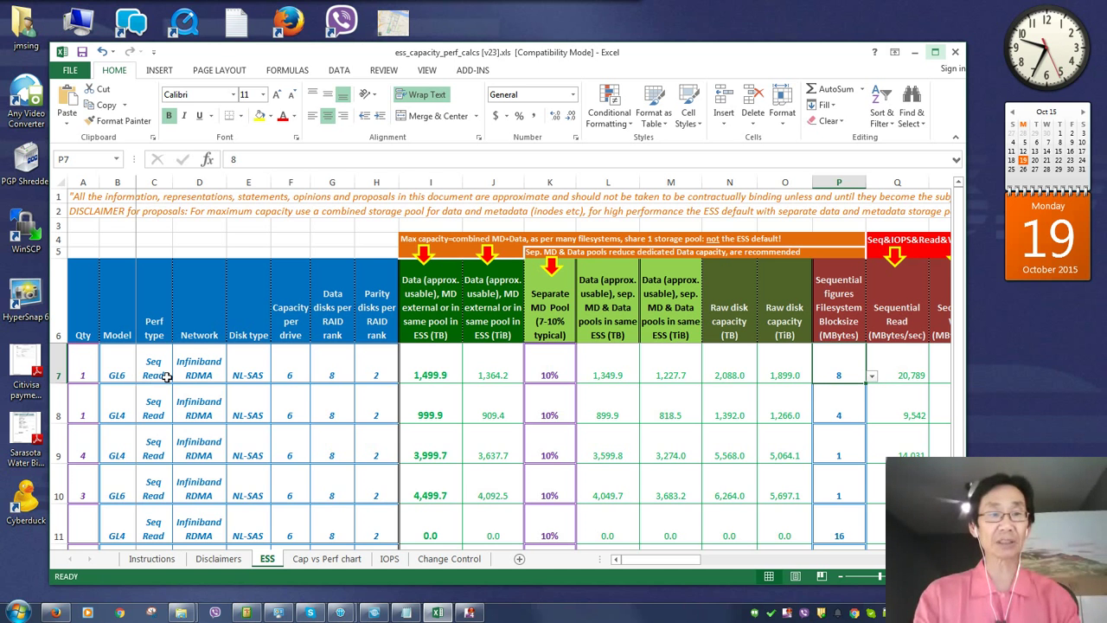
click(199, 374)
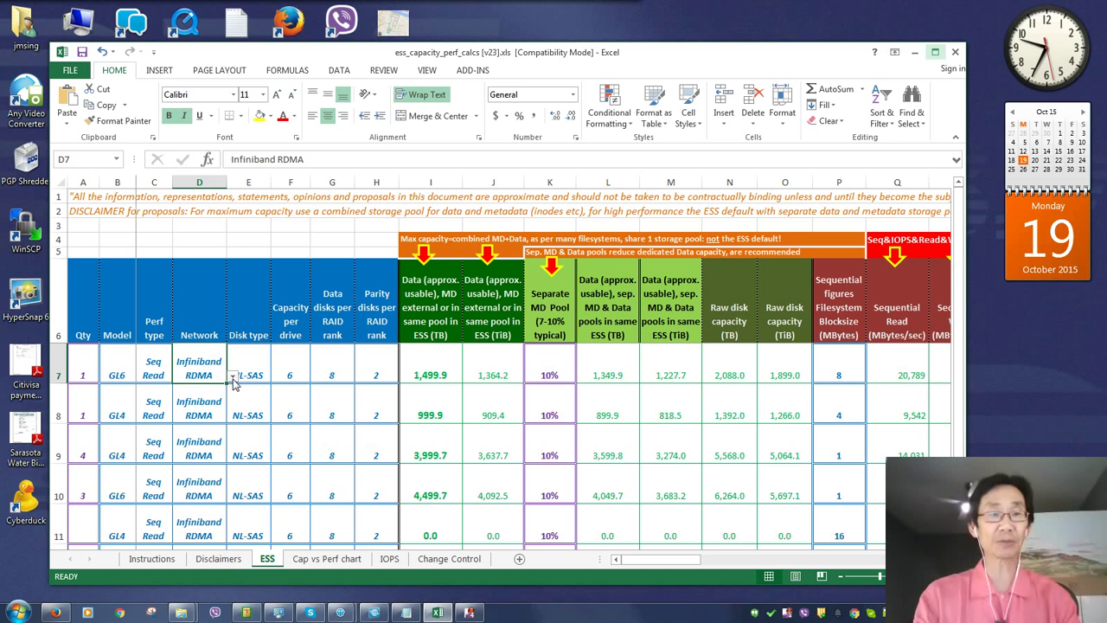
click(233, 373)
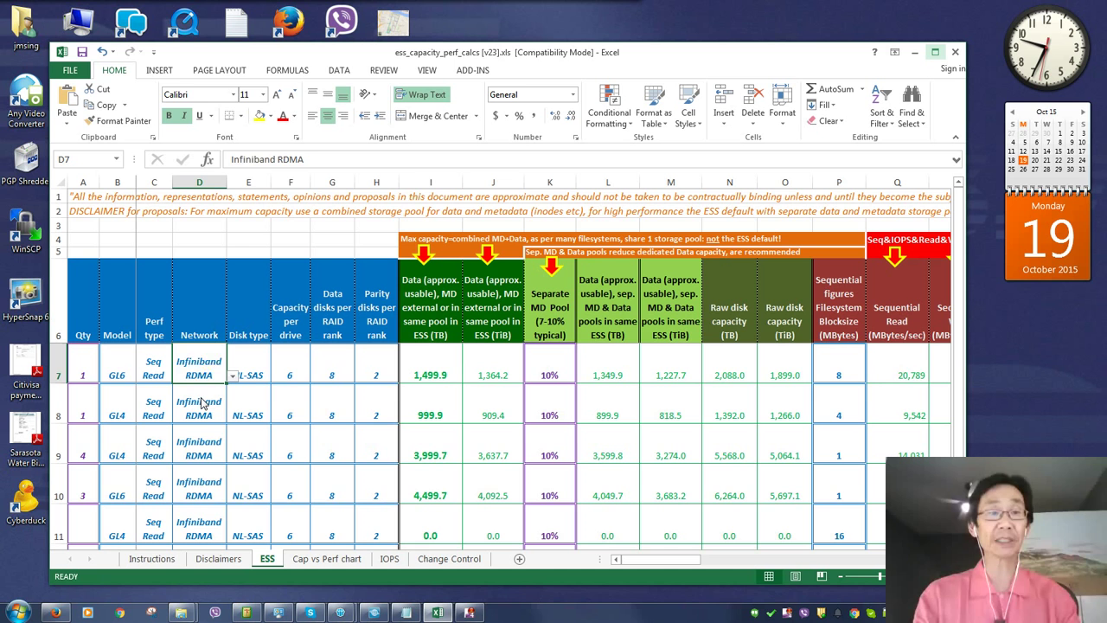
text(40 GbE)
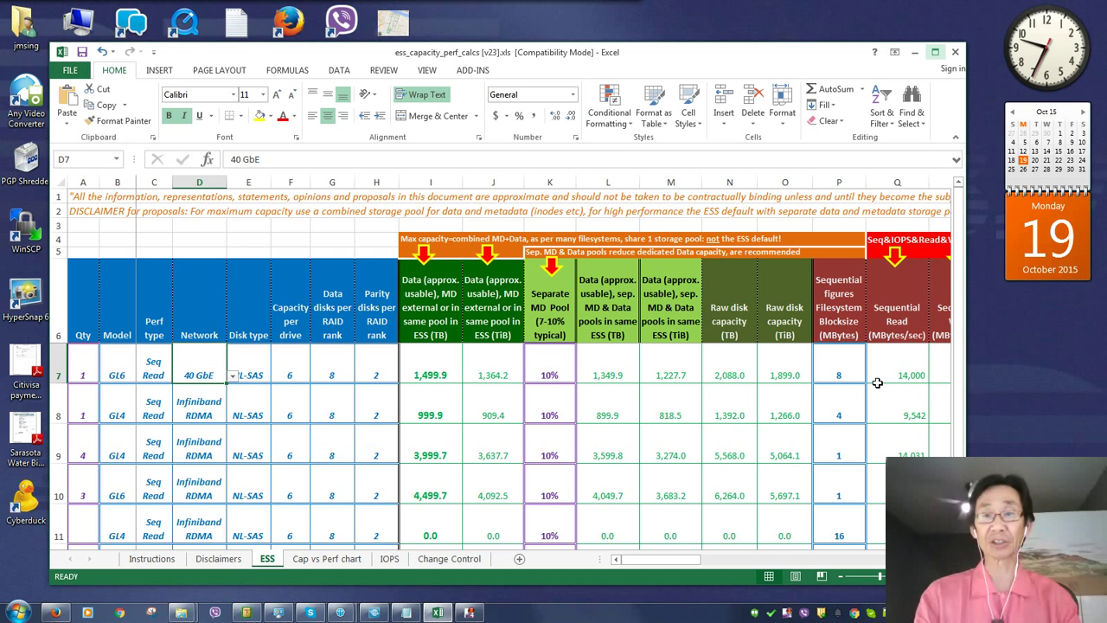
mouse_move(249, 384)
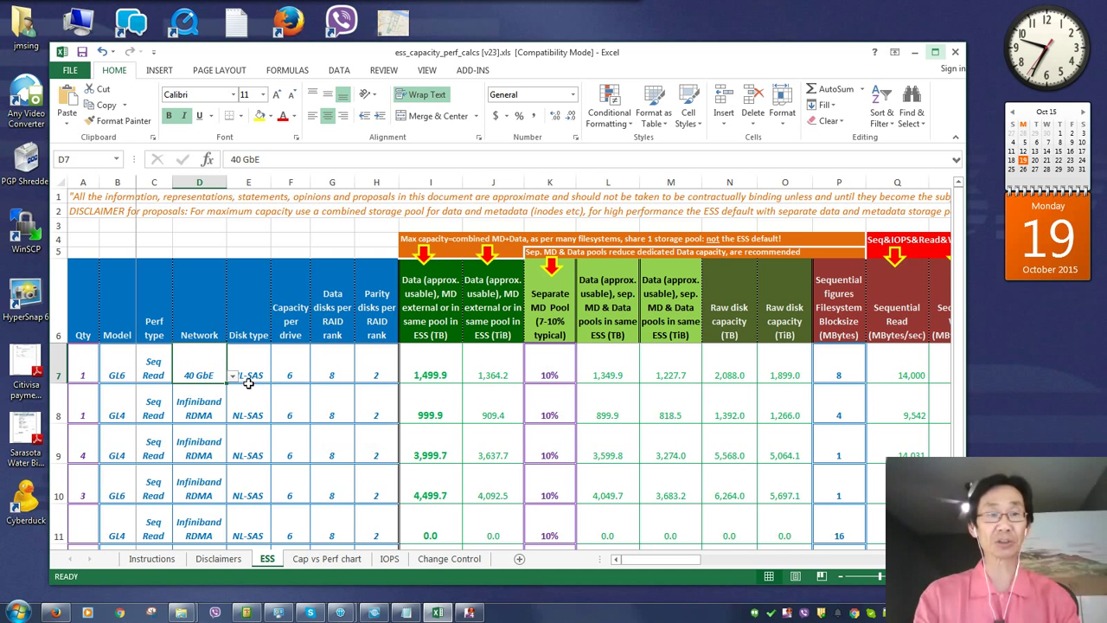
click(232, 373)
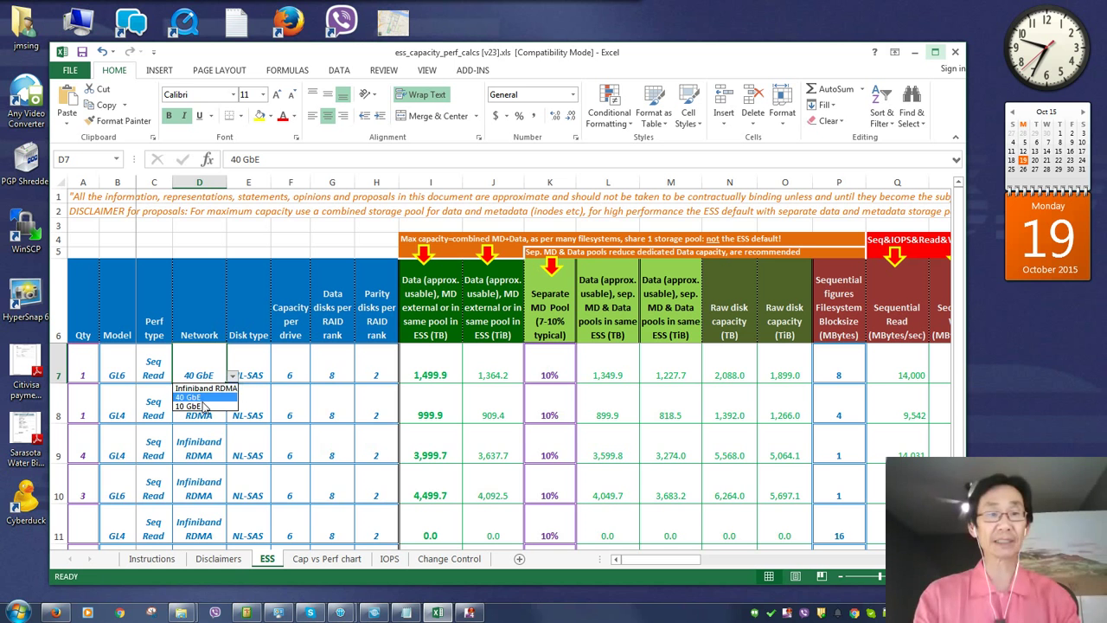
click(189, 406)
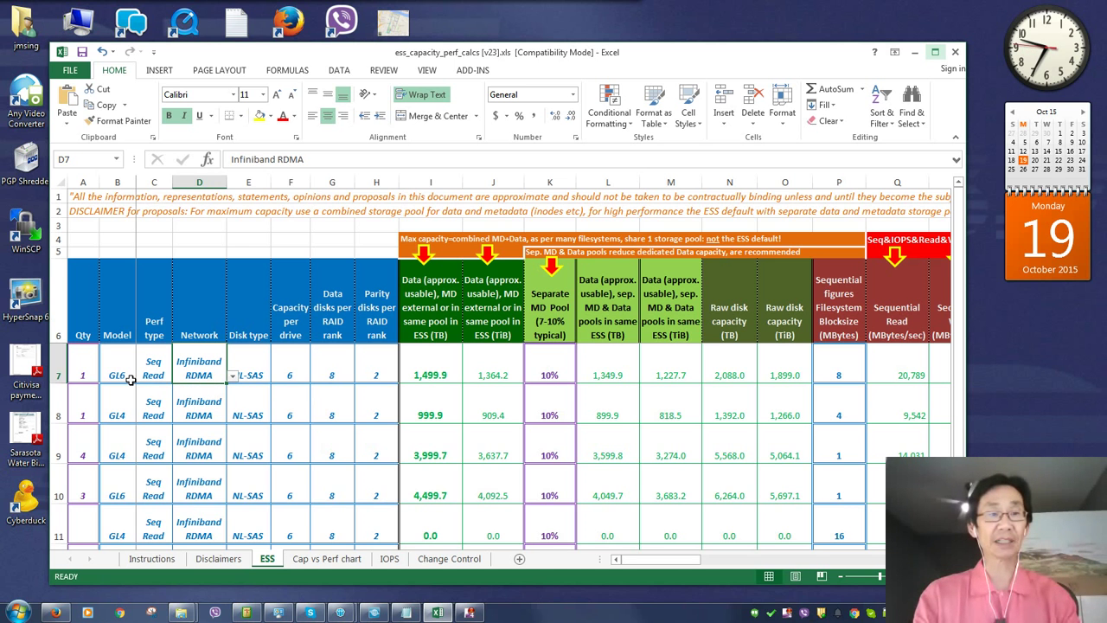
Choose GL4 from the model dropdown for row 7, replacing GL6.
click(117, 374)
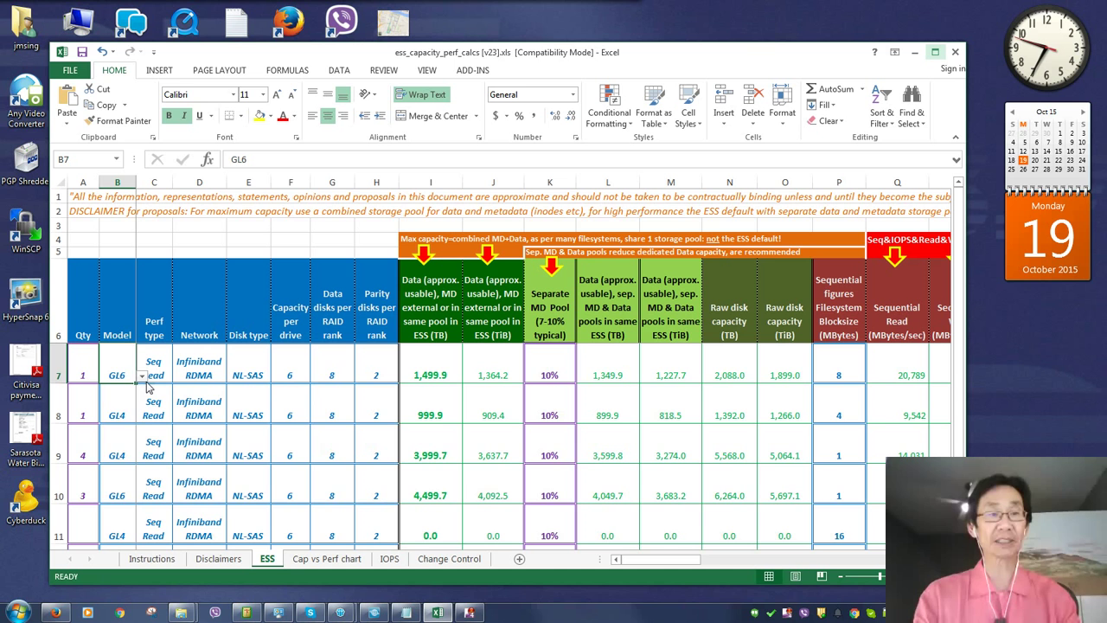
click(142, 374)
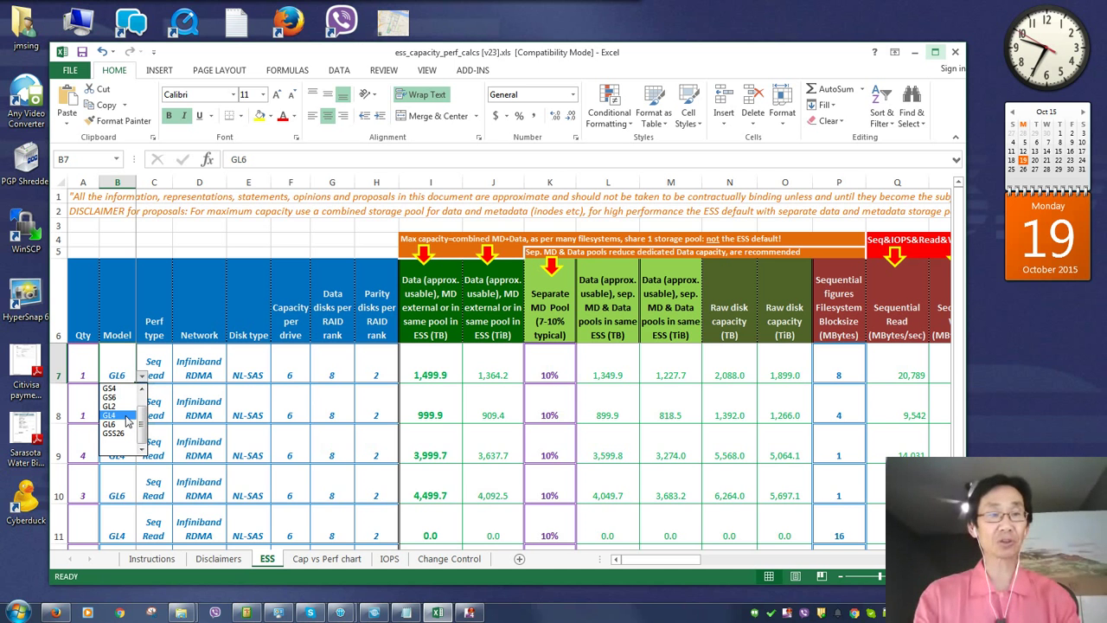
click(111, 415)
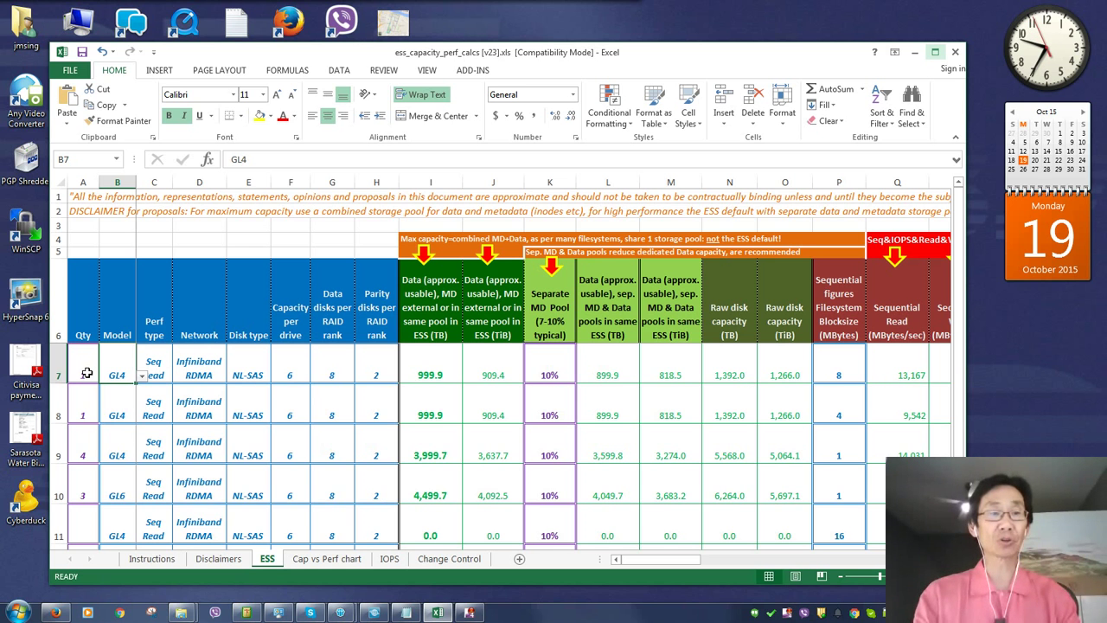
Set row 7's quantity to 2, doubling usable capacity to 1,999.9 TB.
click(83, 373)
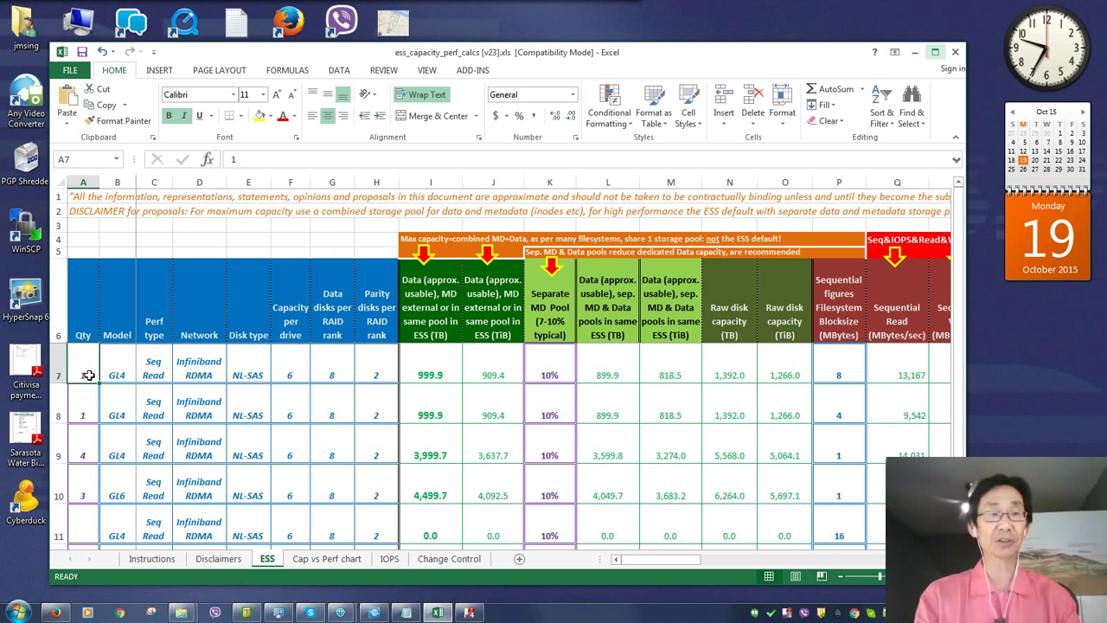
text(2)
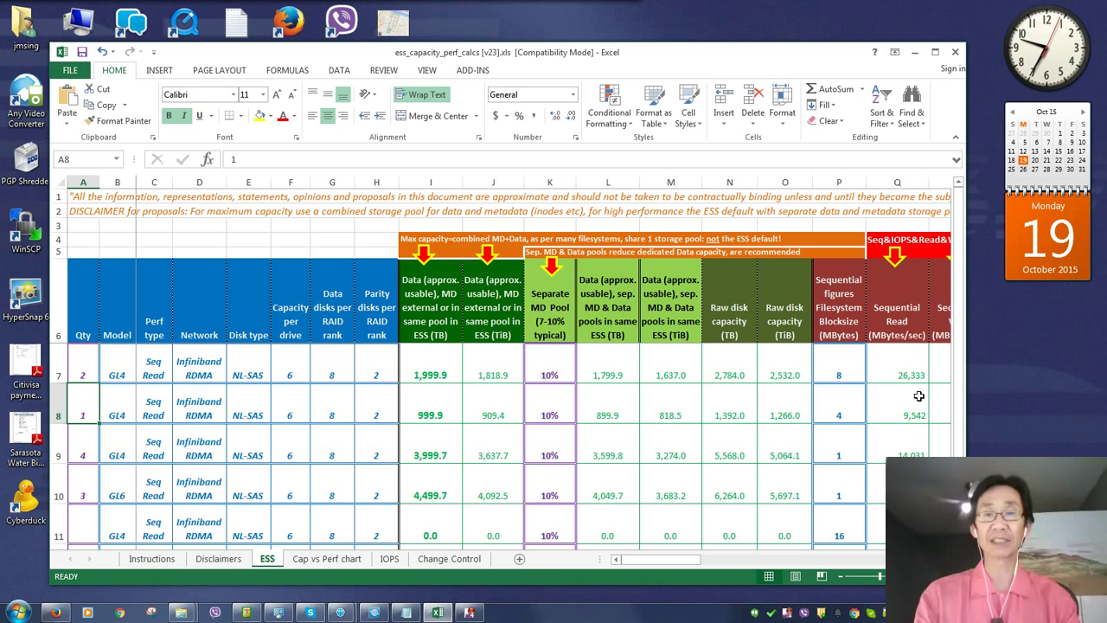
mouse_move(327, 389)
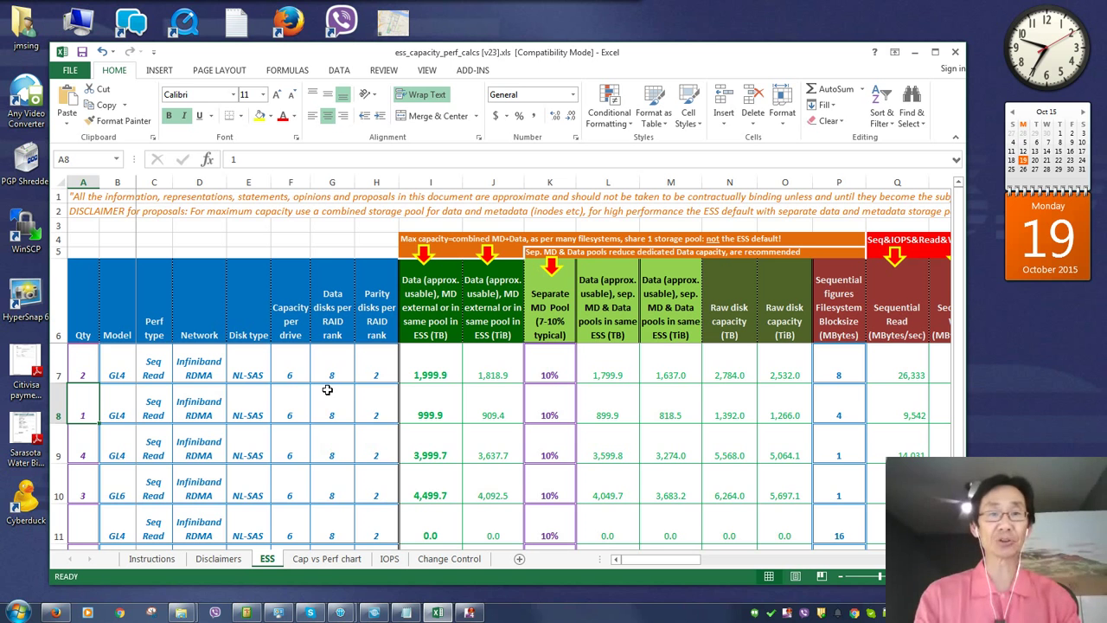
mouse_move(316, 374)
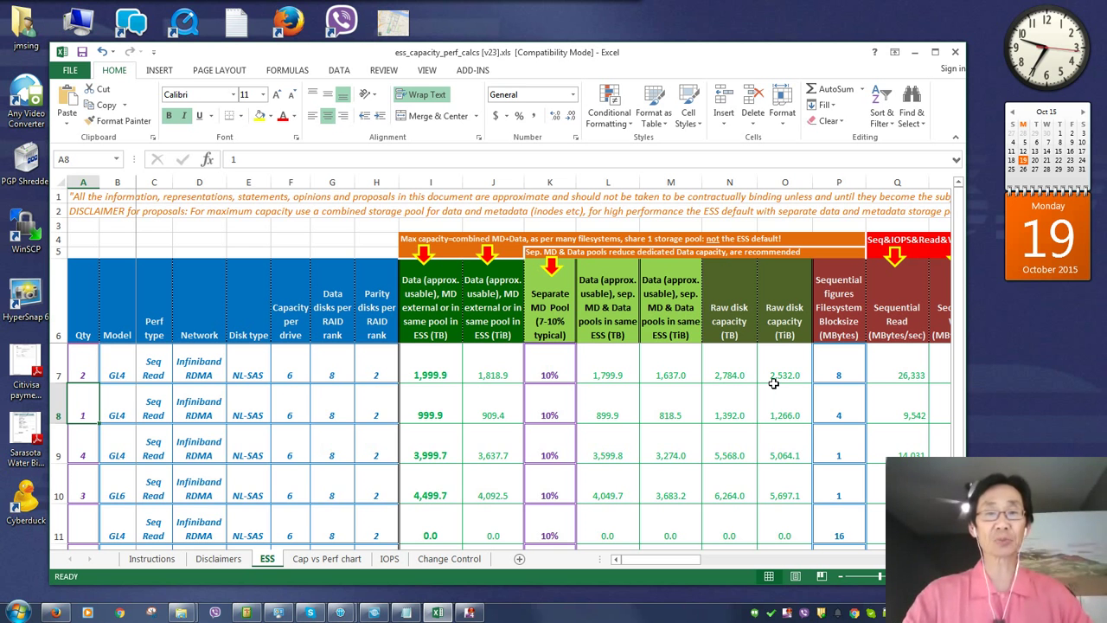
mouse_move(713, 446)
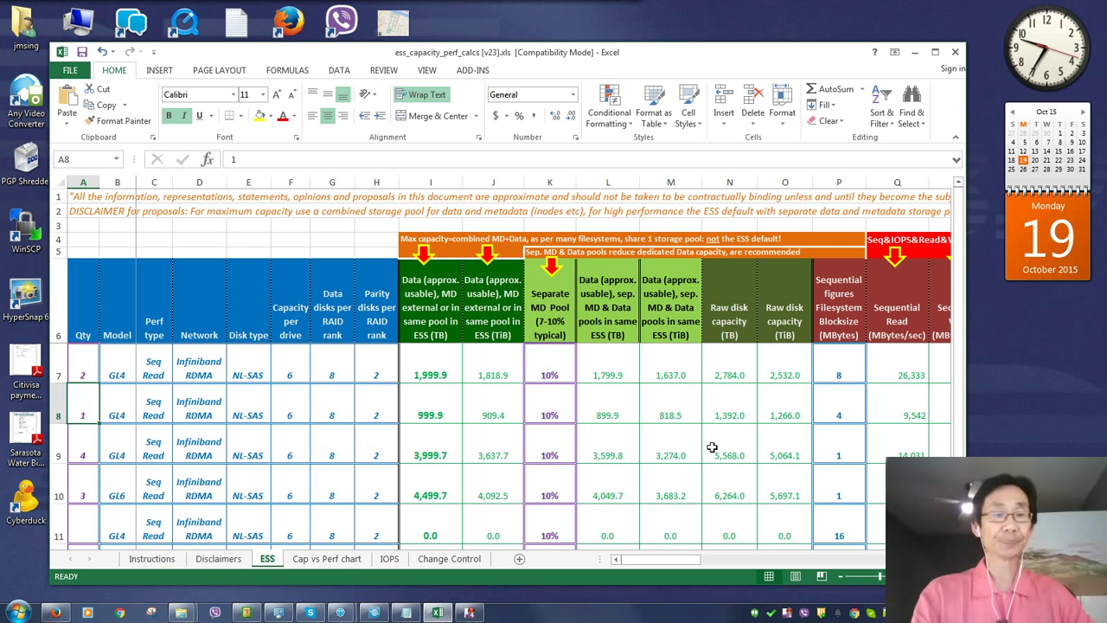
Switch to the Cap vs Perf chart sheet plotting throughput against usable capacity.
click(325, 557)
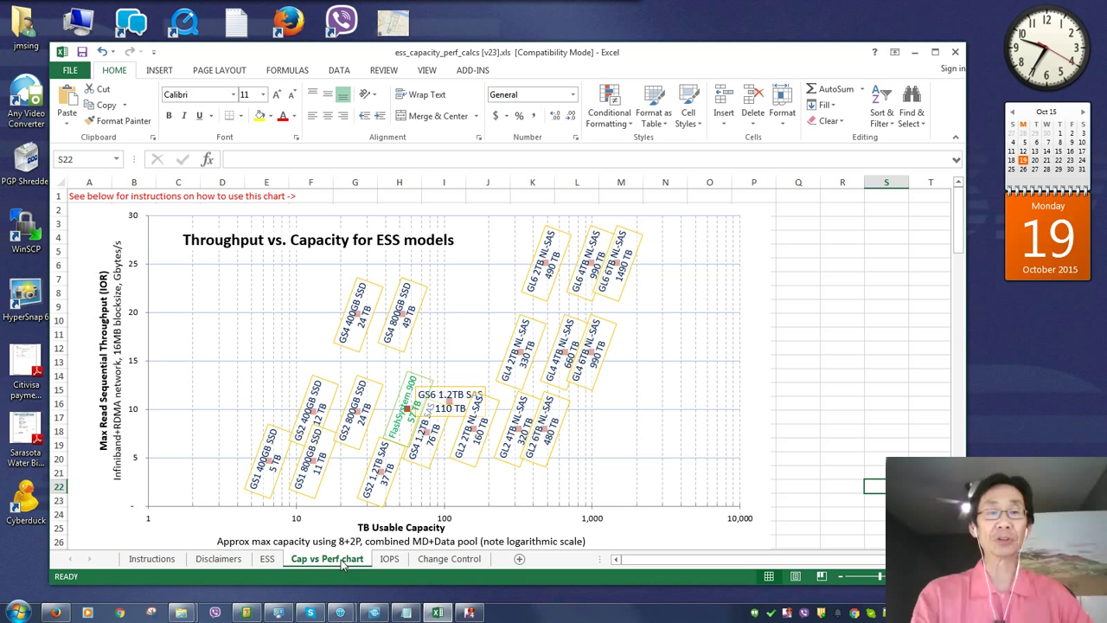
mouse_move(415, 303)
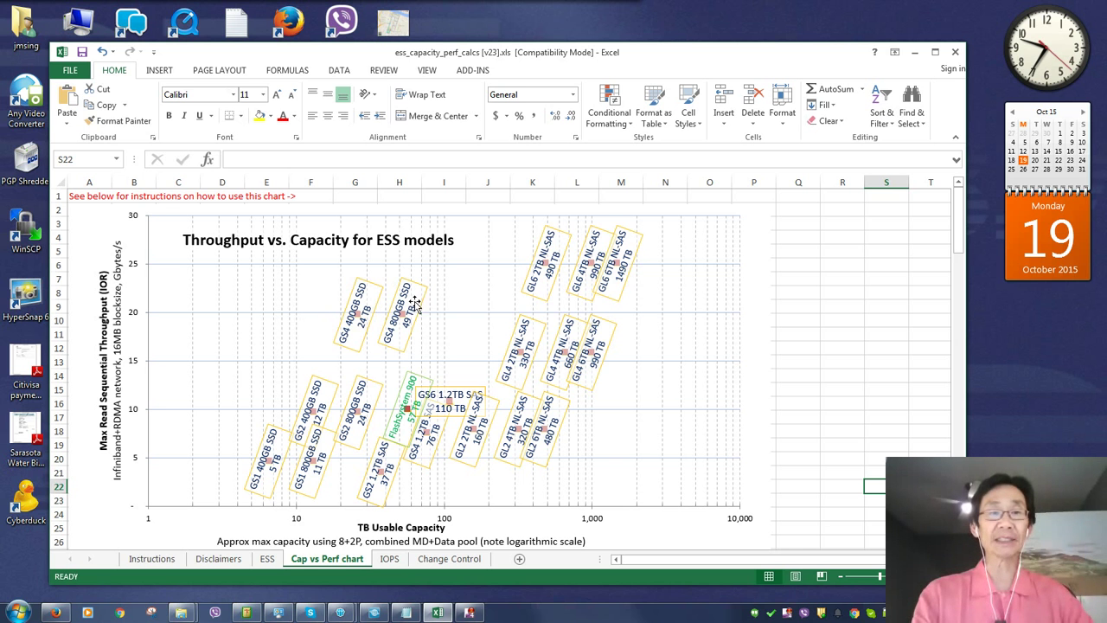
mouse_move(554, 301)
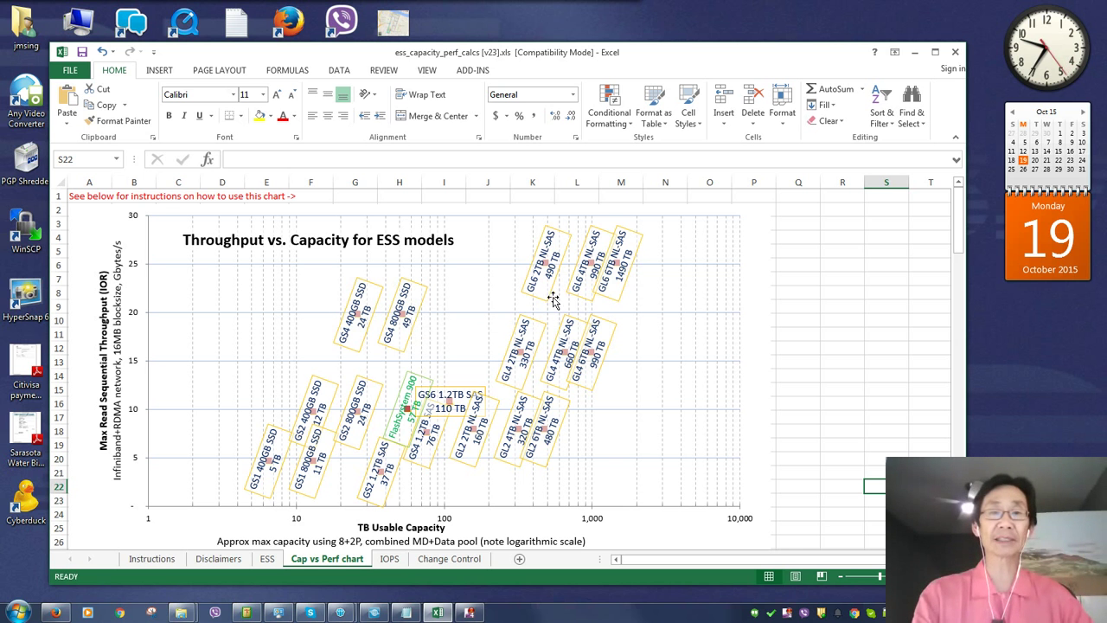
mouse_move(160, 290)
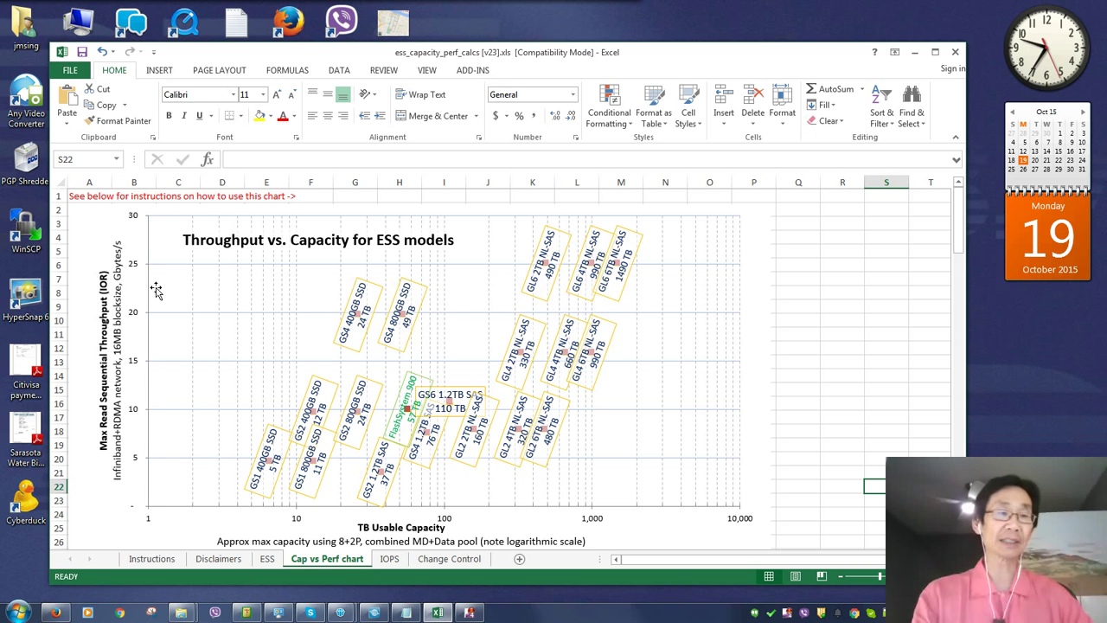
mouse_move(147, 367)
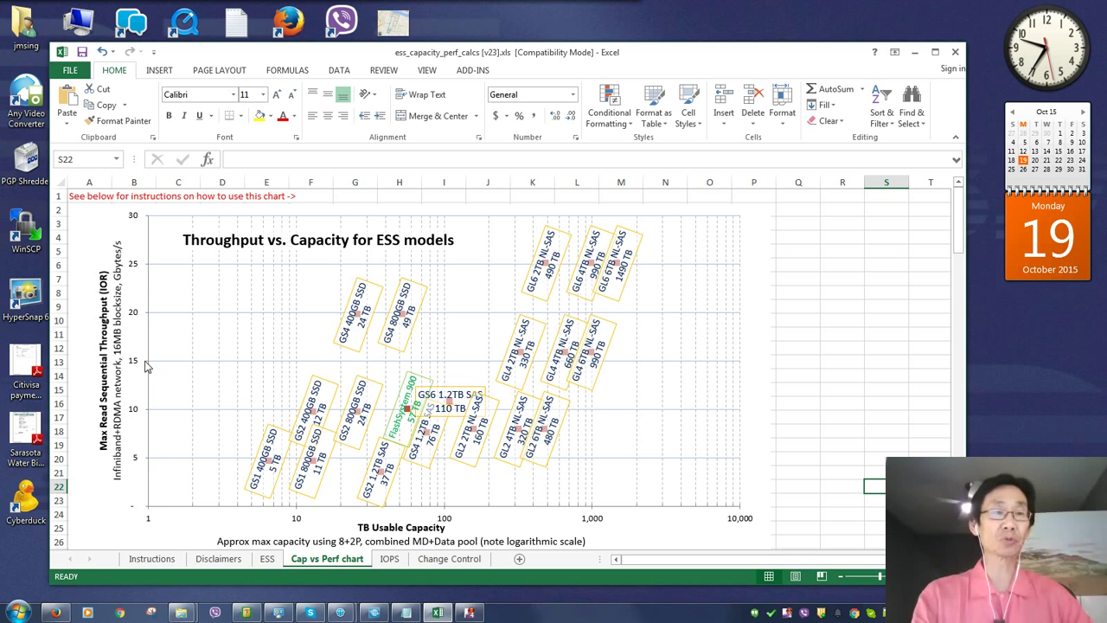
mouse_move(156, 283)
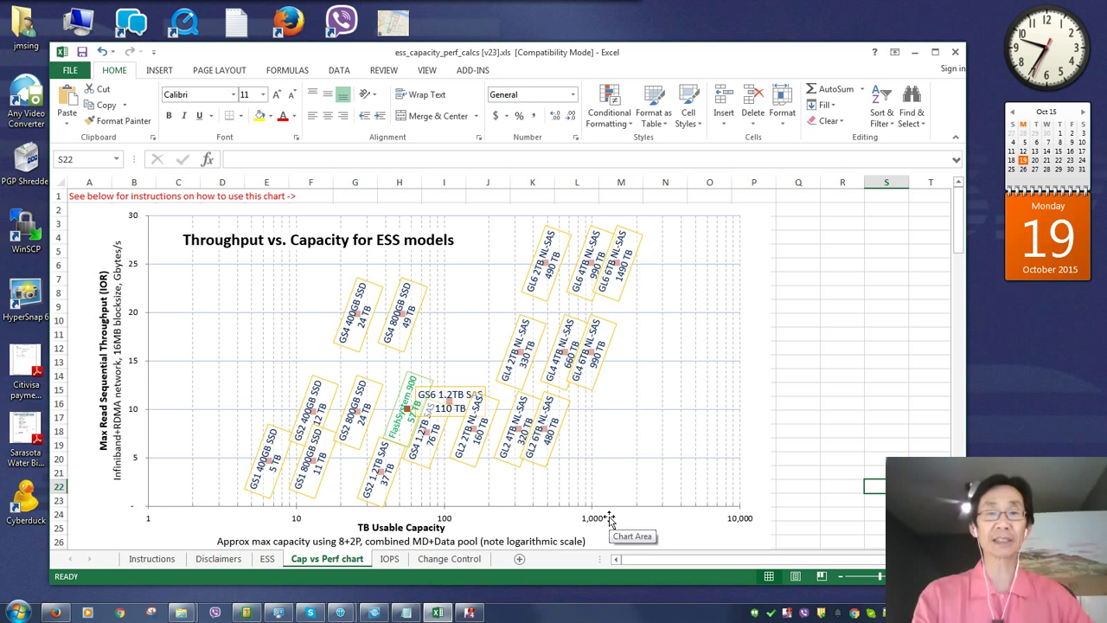
mouse_move(567, 383)
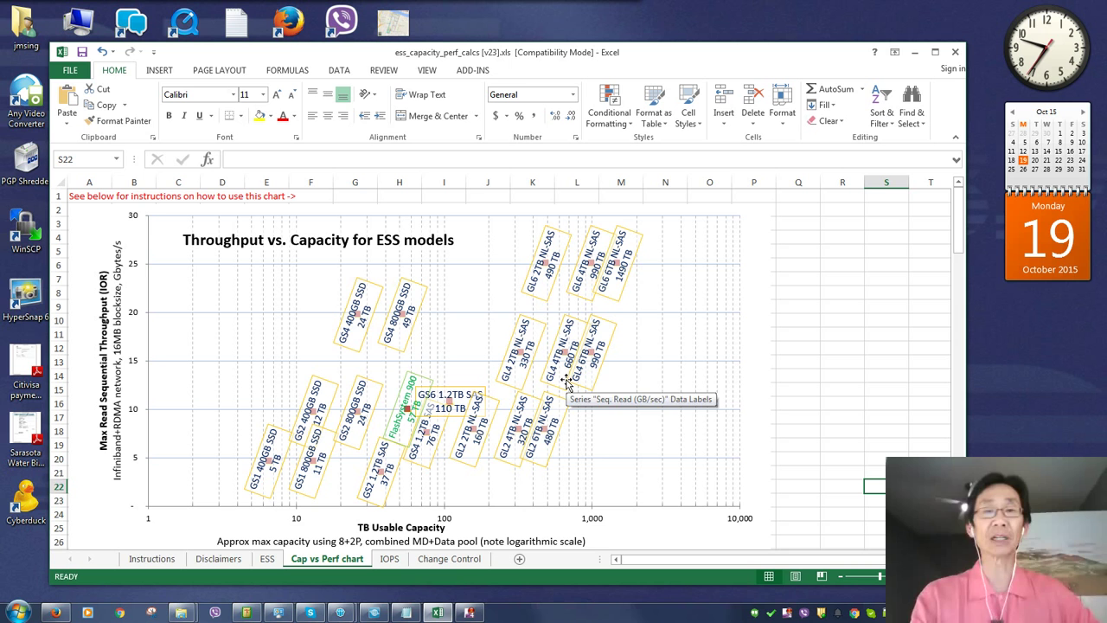
mouse_move(412, 436)
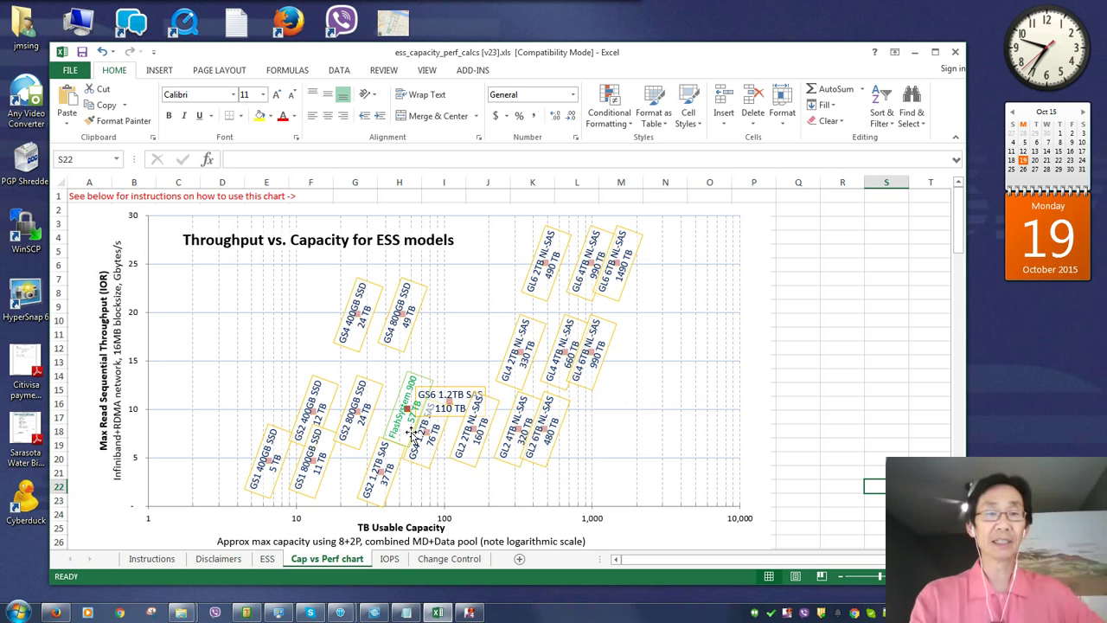
mouse_move(406, 436)
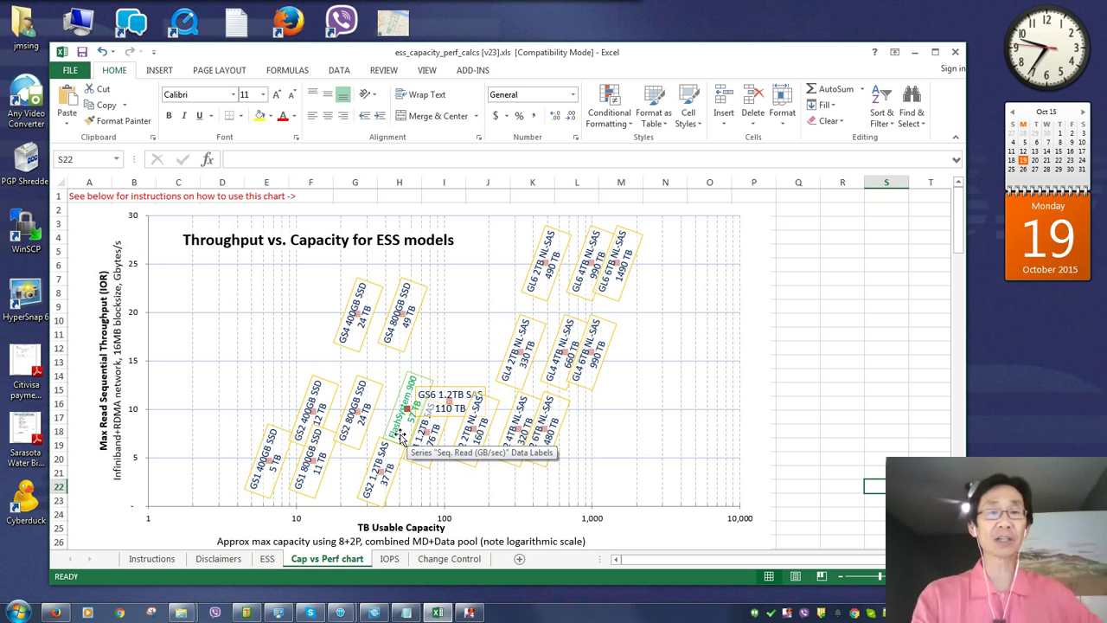
mouse_move(805, 389)
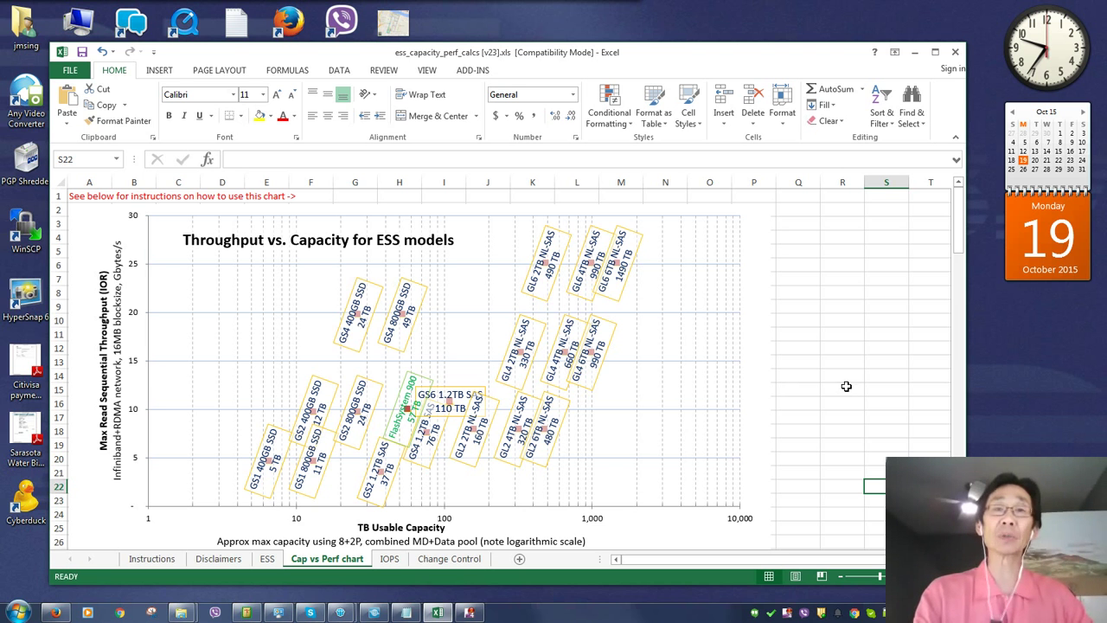
mouse_move(837, 378)
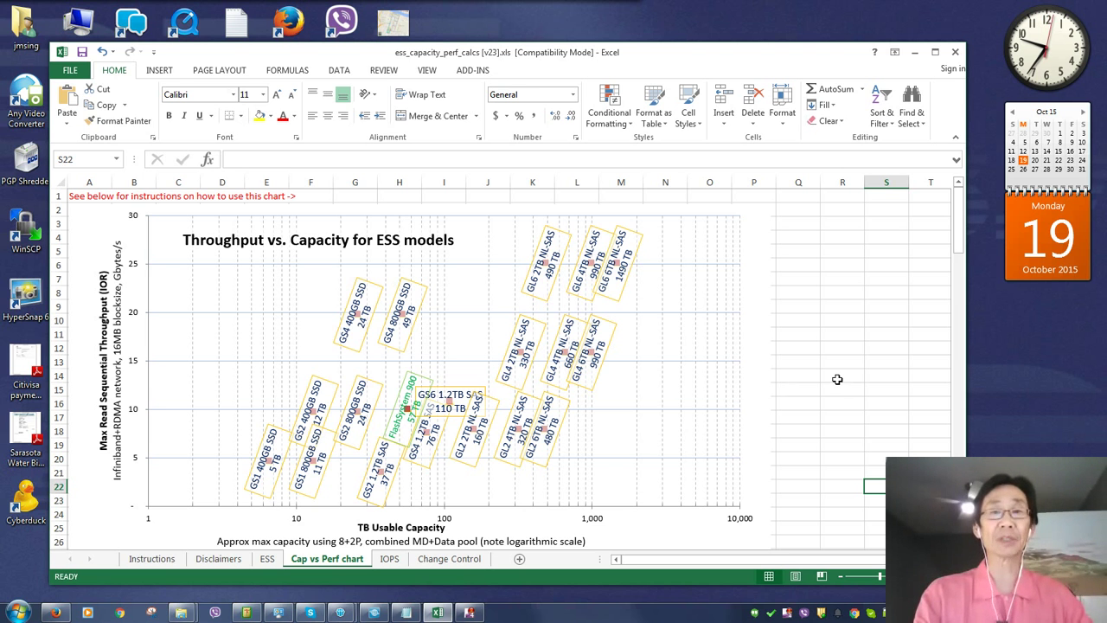